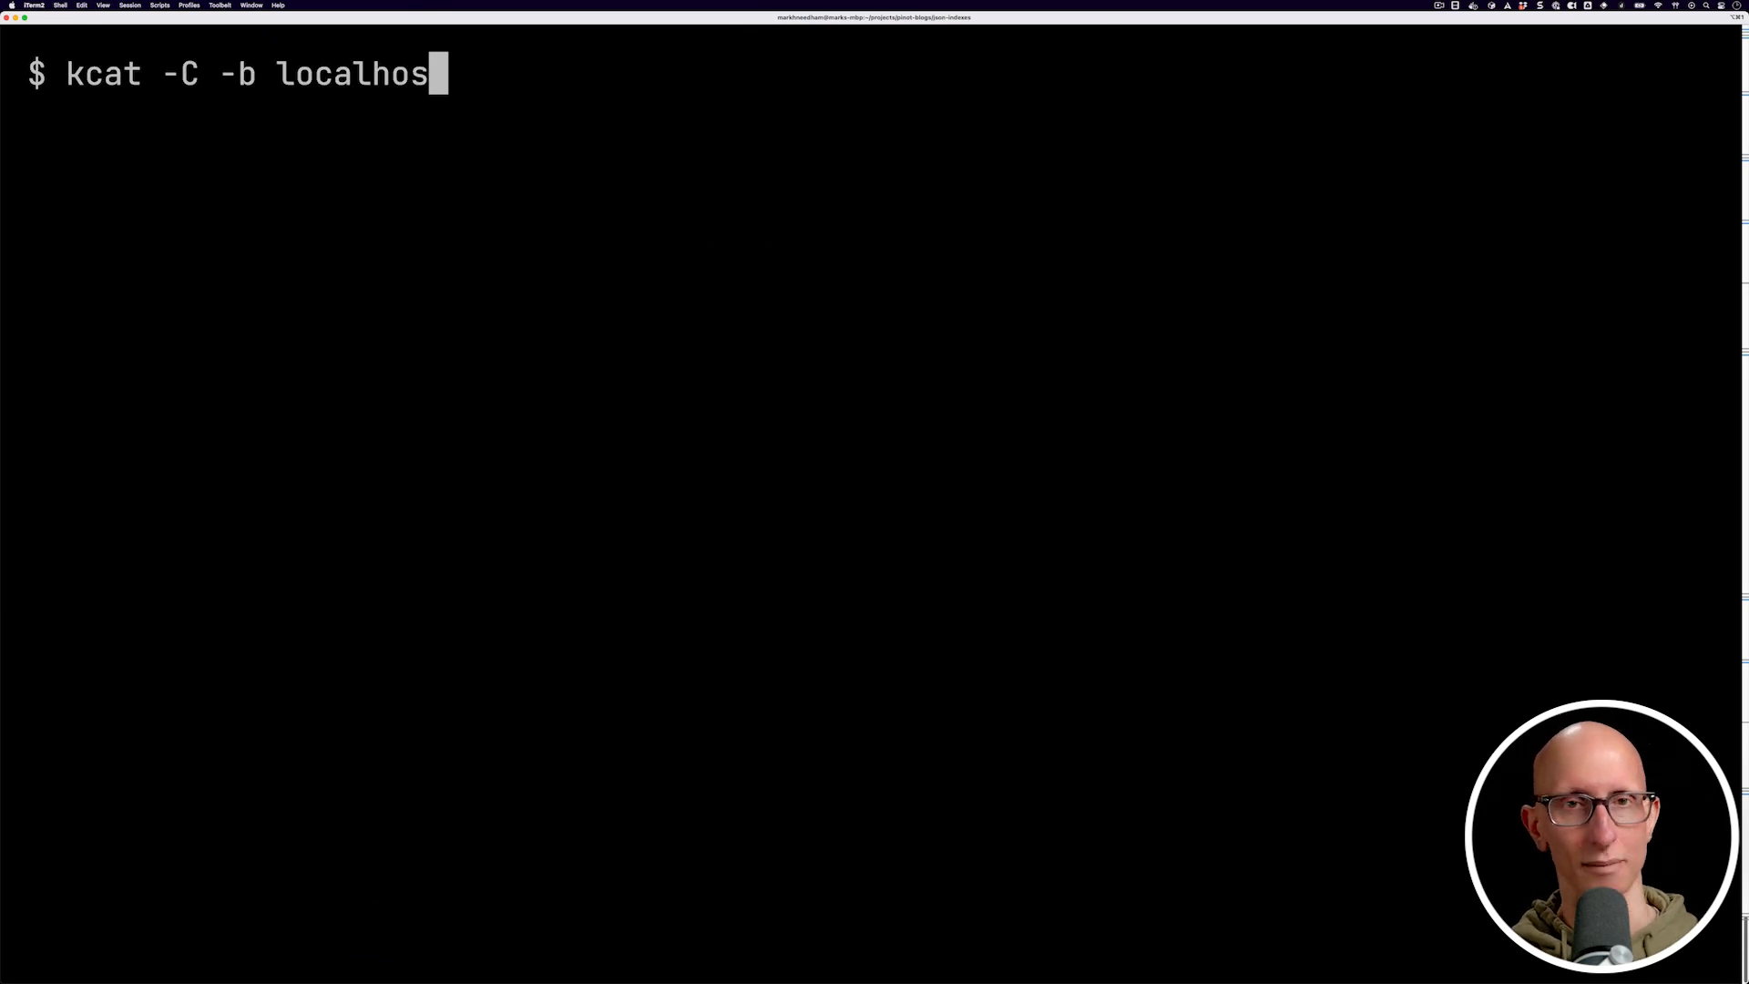
# Read three compact JSON messages from the people topic on localhost:9092 with kcat and jq.
pyautogui.write('t:9092 -t people -u -c3 | jq -c')
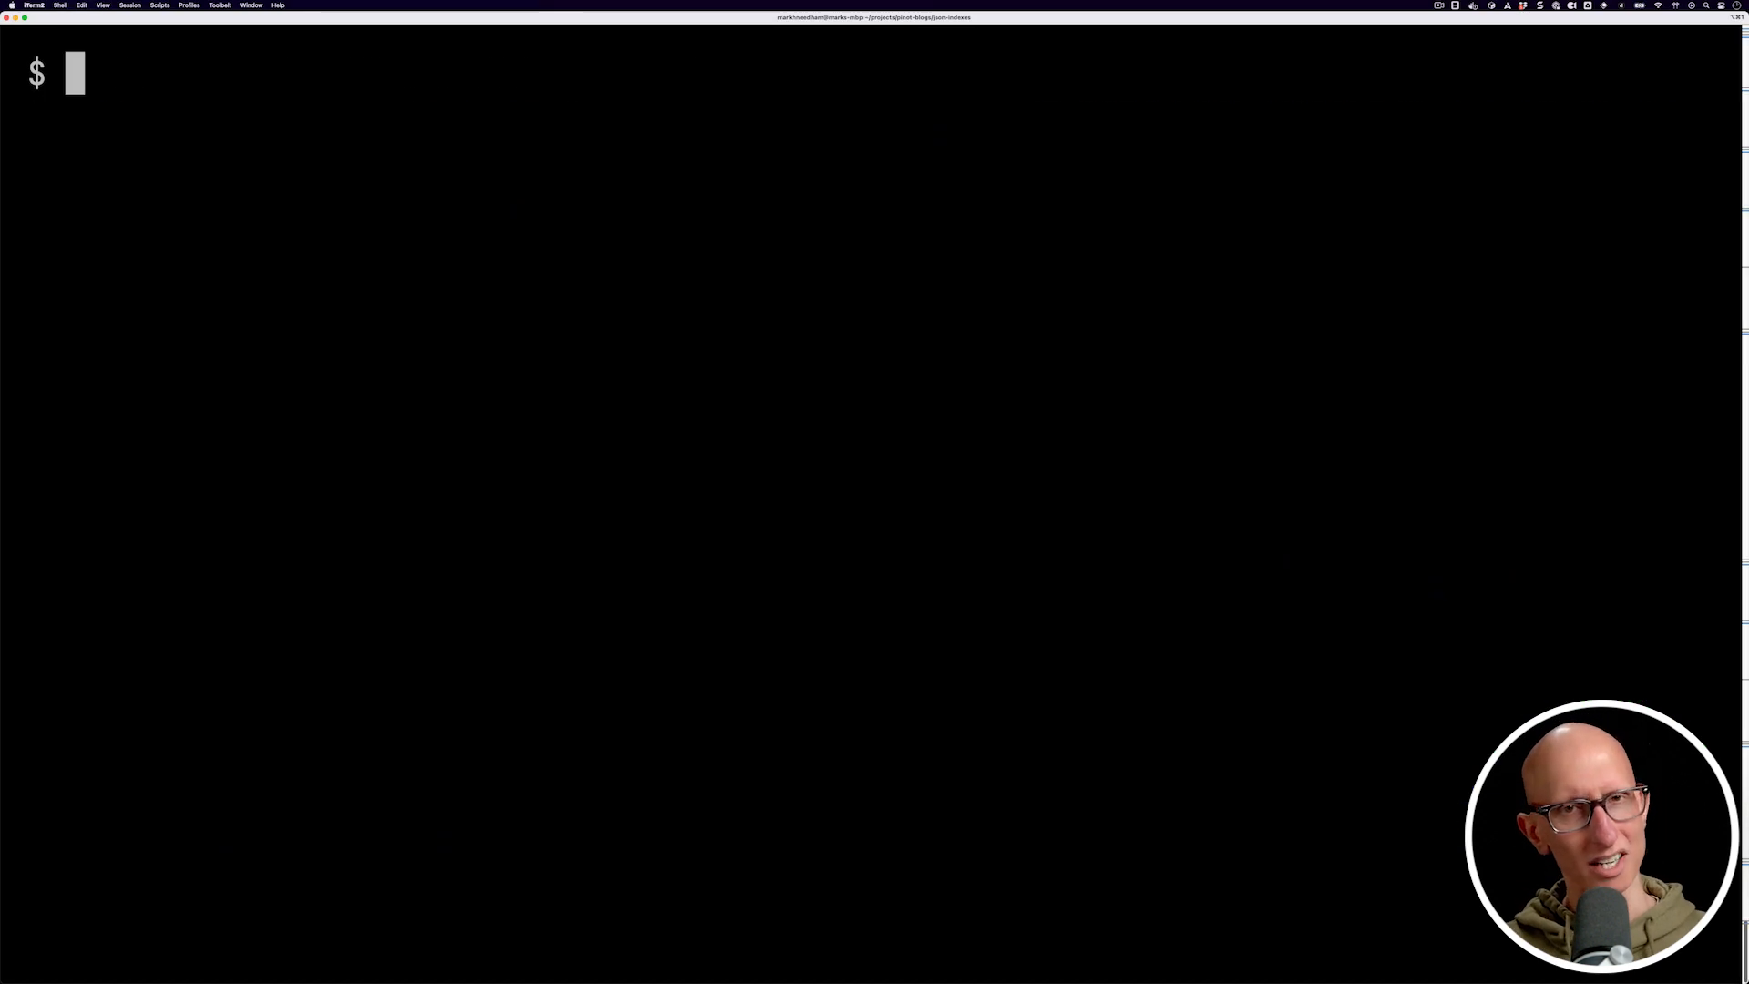
# Print the file highlighted with pygmentize using the github style.
pyautogui.write('pygmentize -O style=github-')
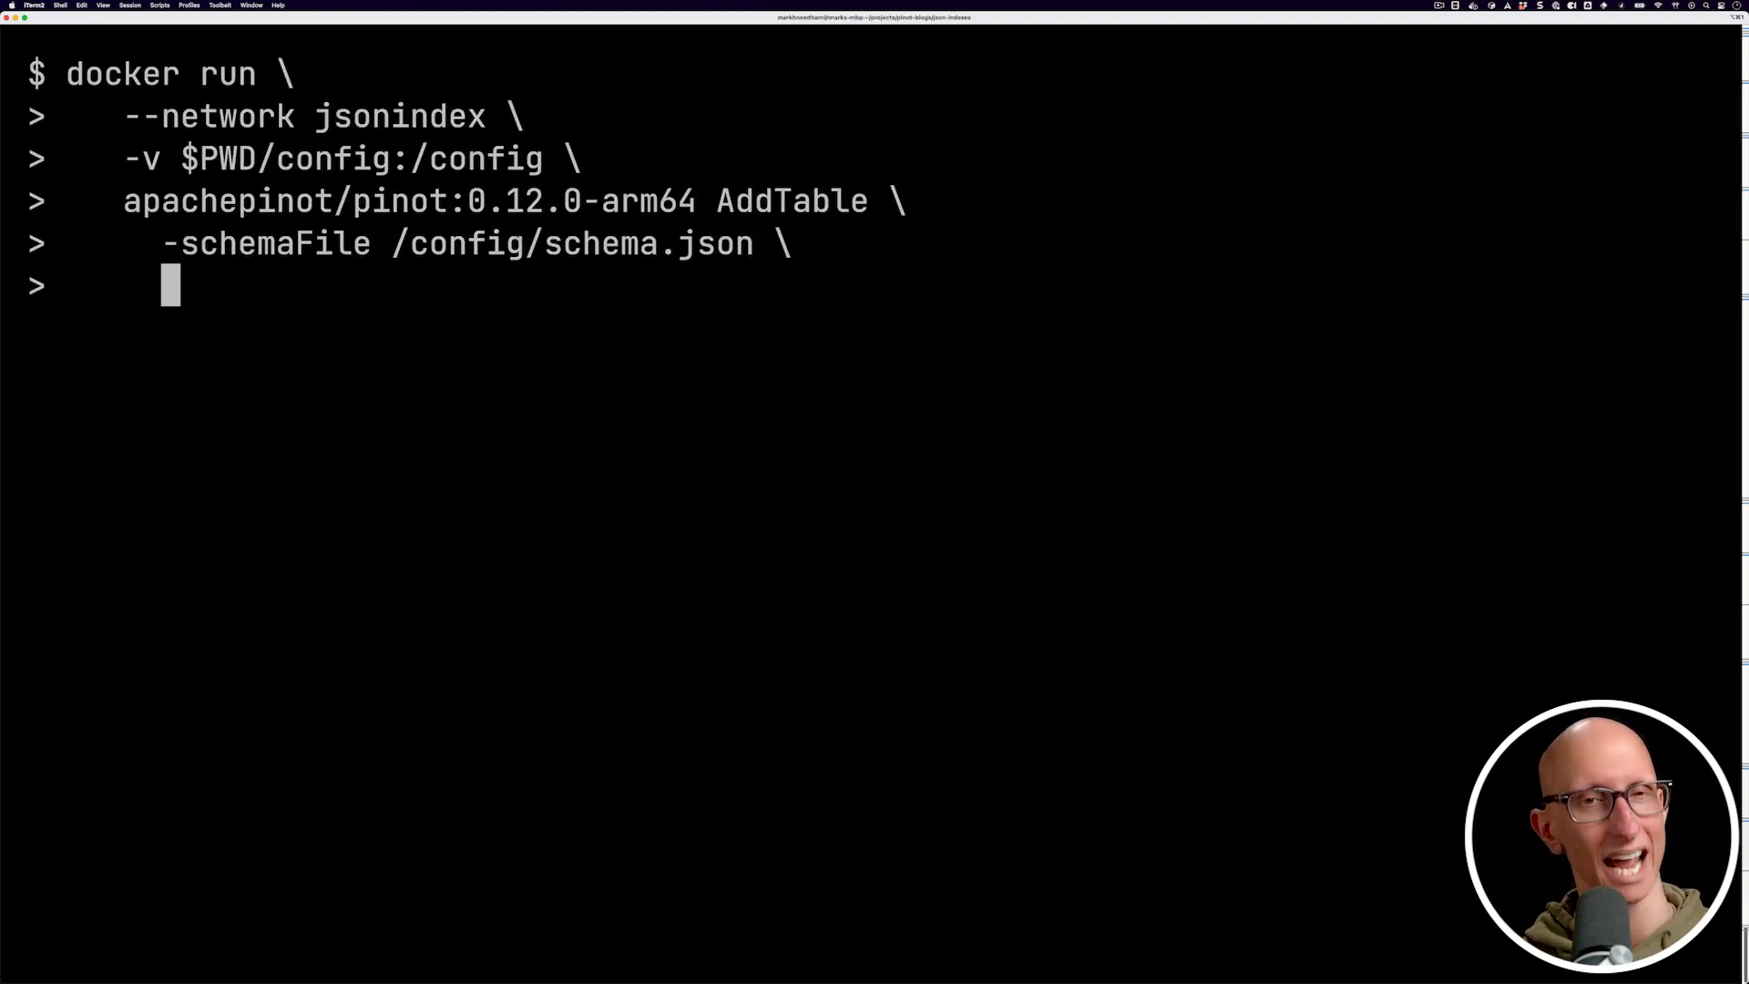
# Add the people table via AddTable with -tableConfigFile /config/table.json.
pyautogui.write('-tableConfigFile /config/table.json \\')
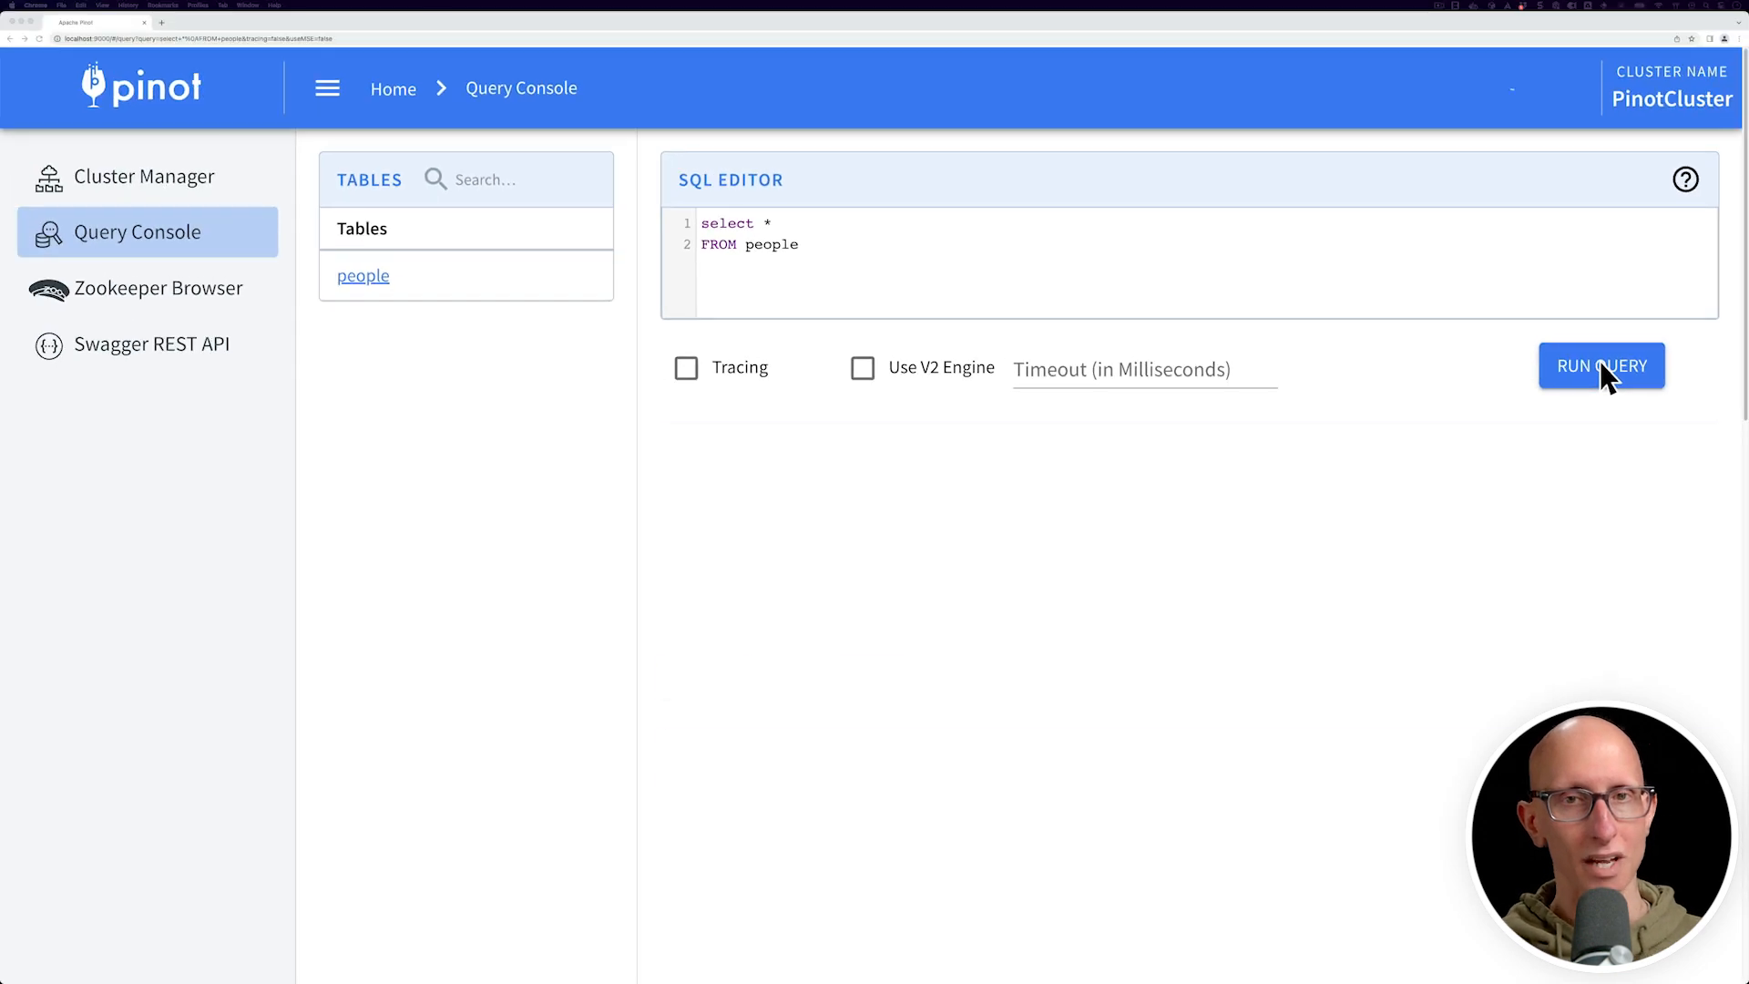
# Run select * FROM people and view the returned person JSON rows.
pyautogui.click(1601, 365)
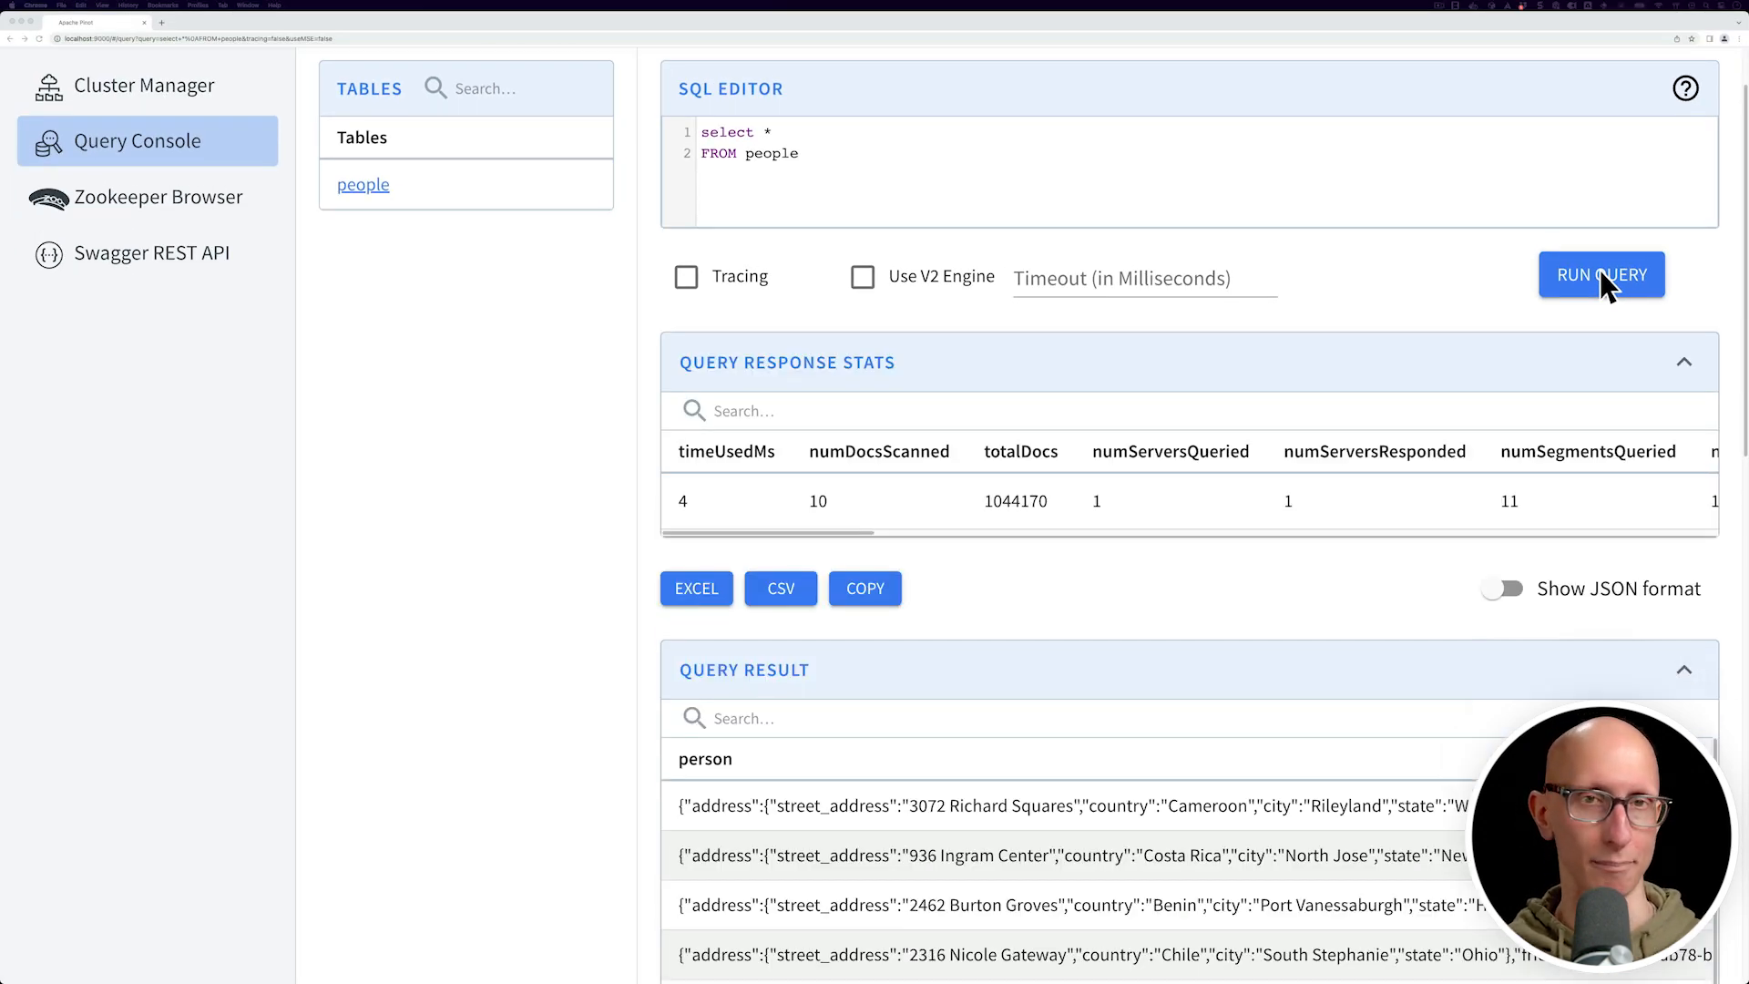
pyautogui.scroll(-3)
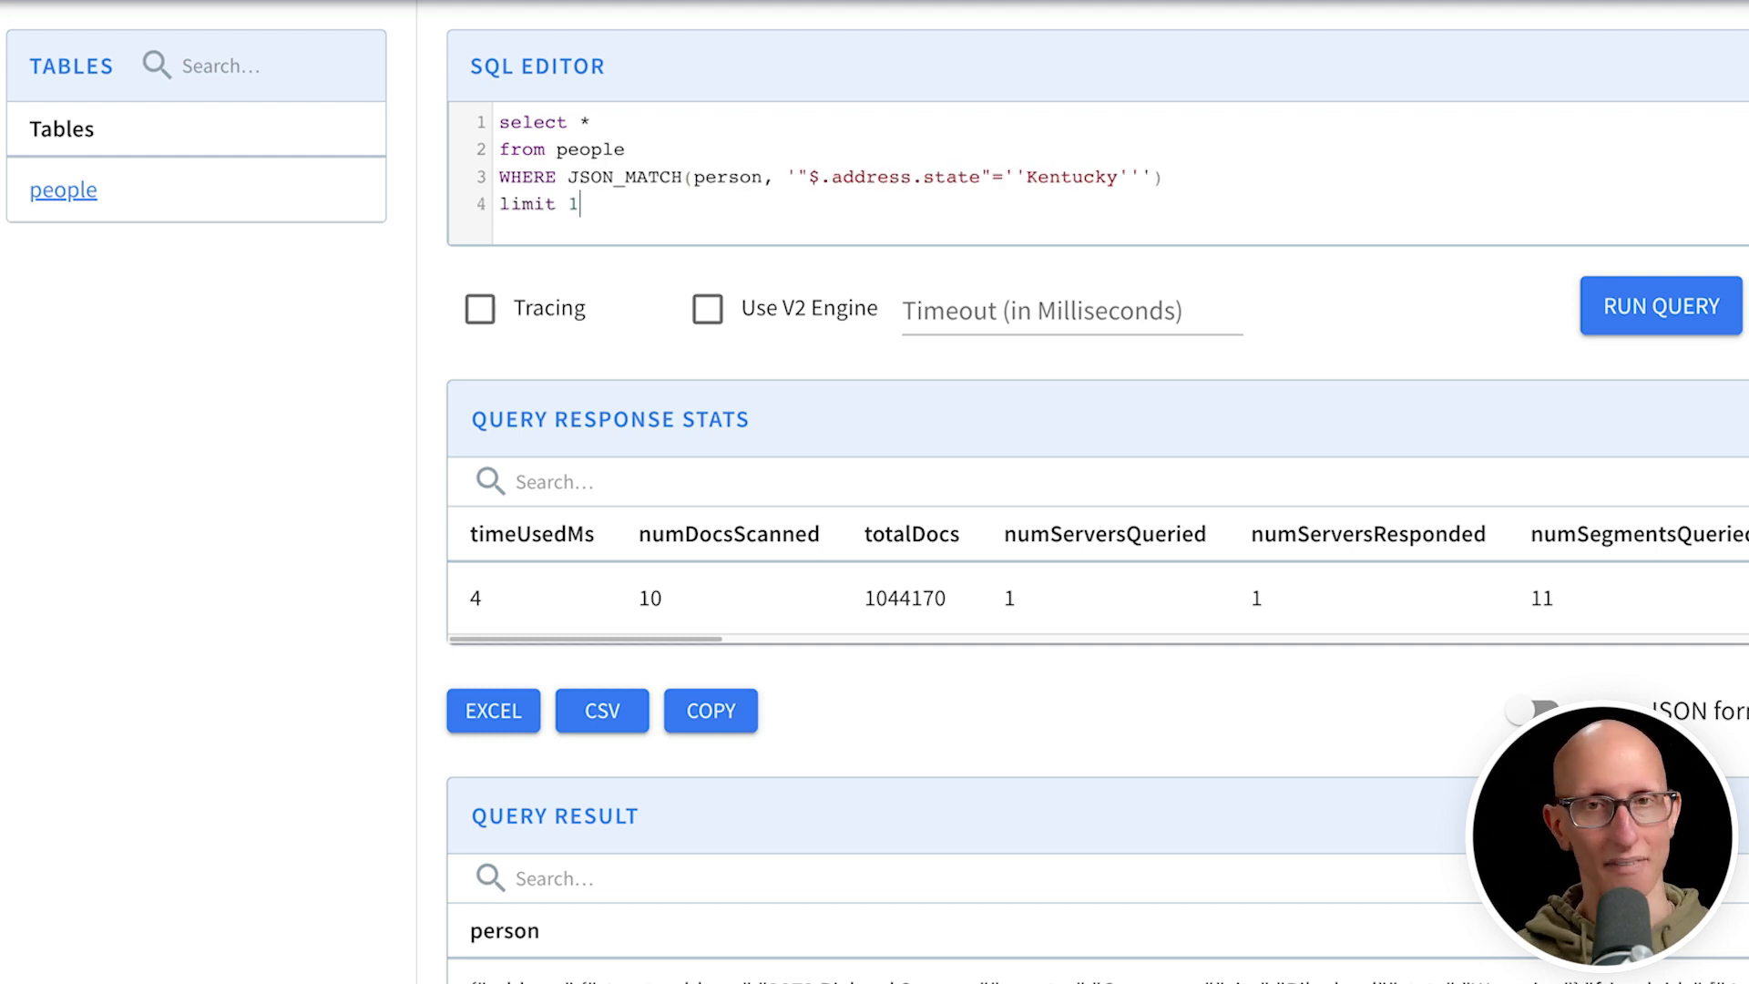
# Run the JSON_MATCH Kentucky state query with limit 10 and view its results.
pyautogui.write('0')
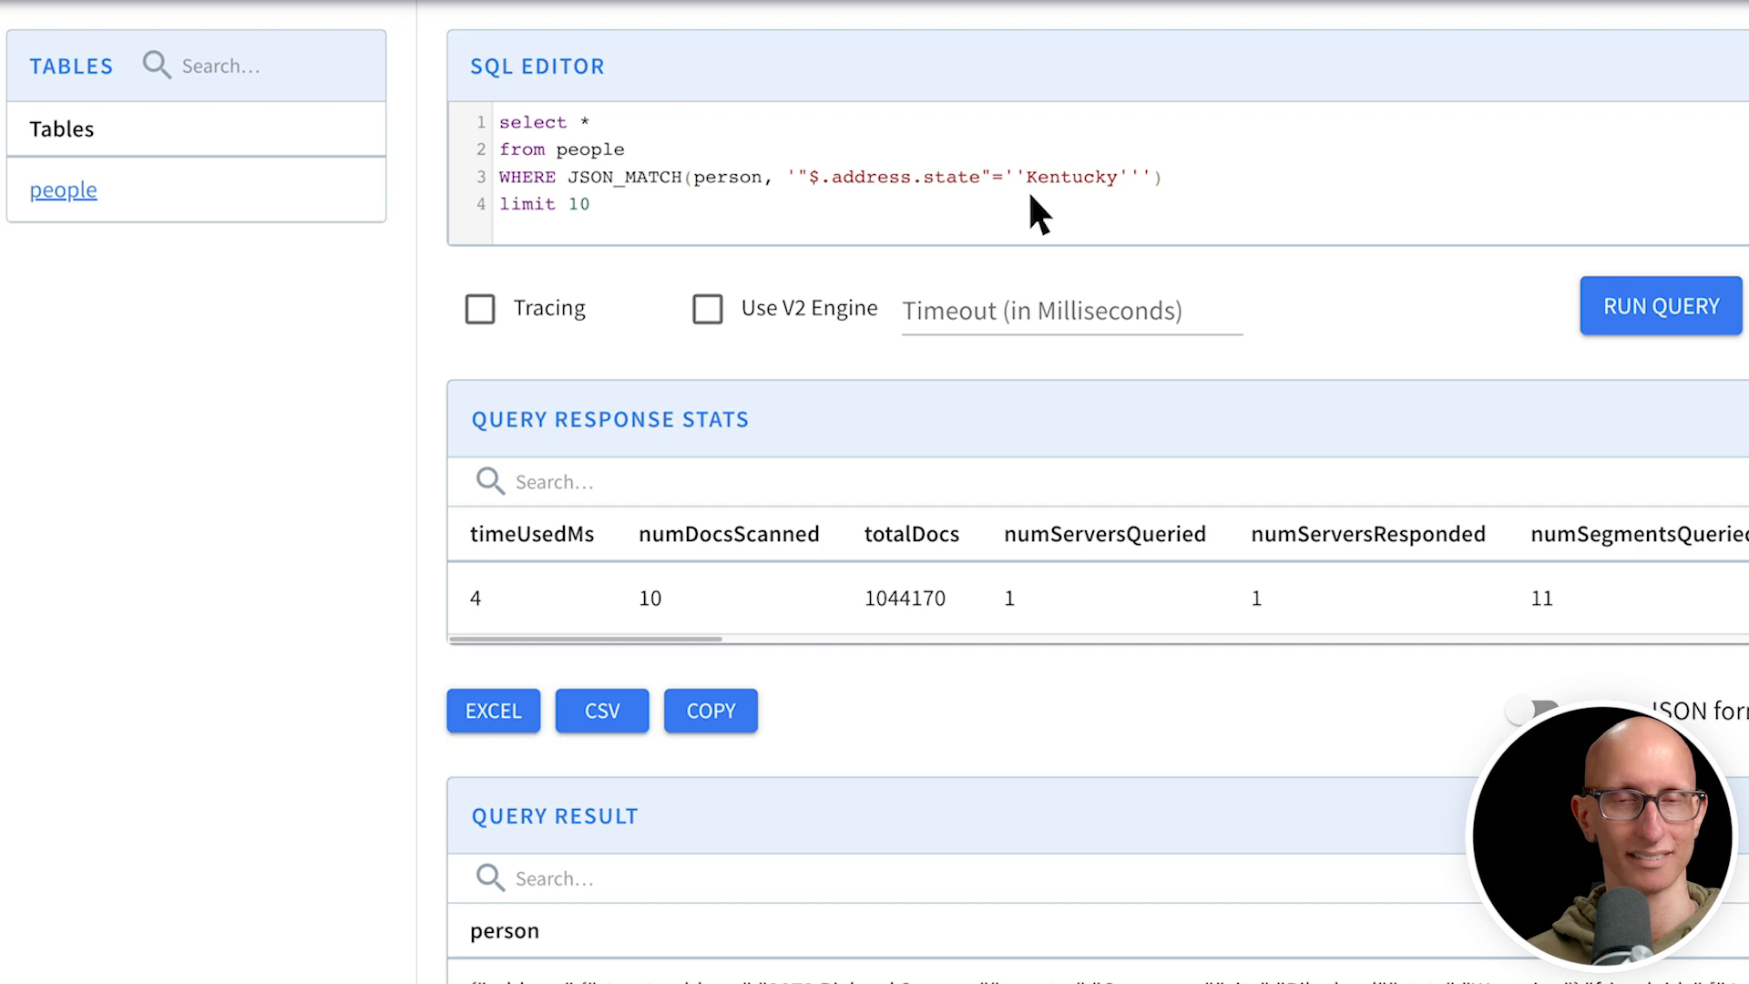
pyautogui.moveTo(1664, 327)
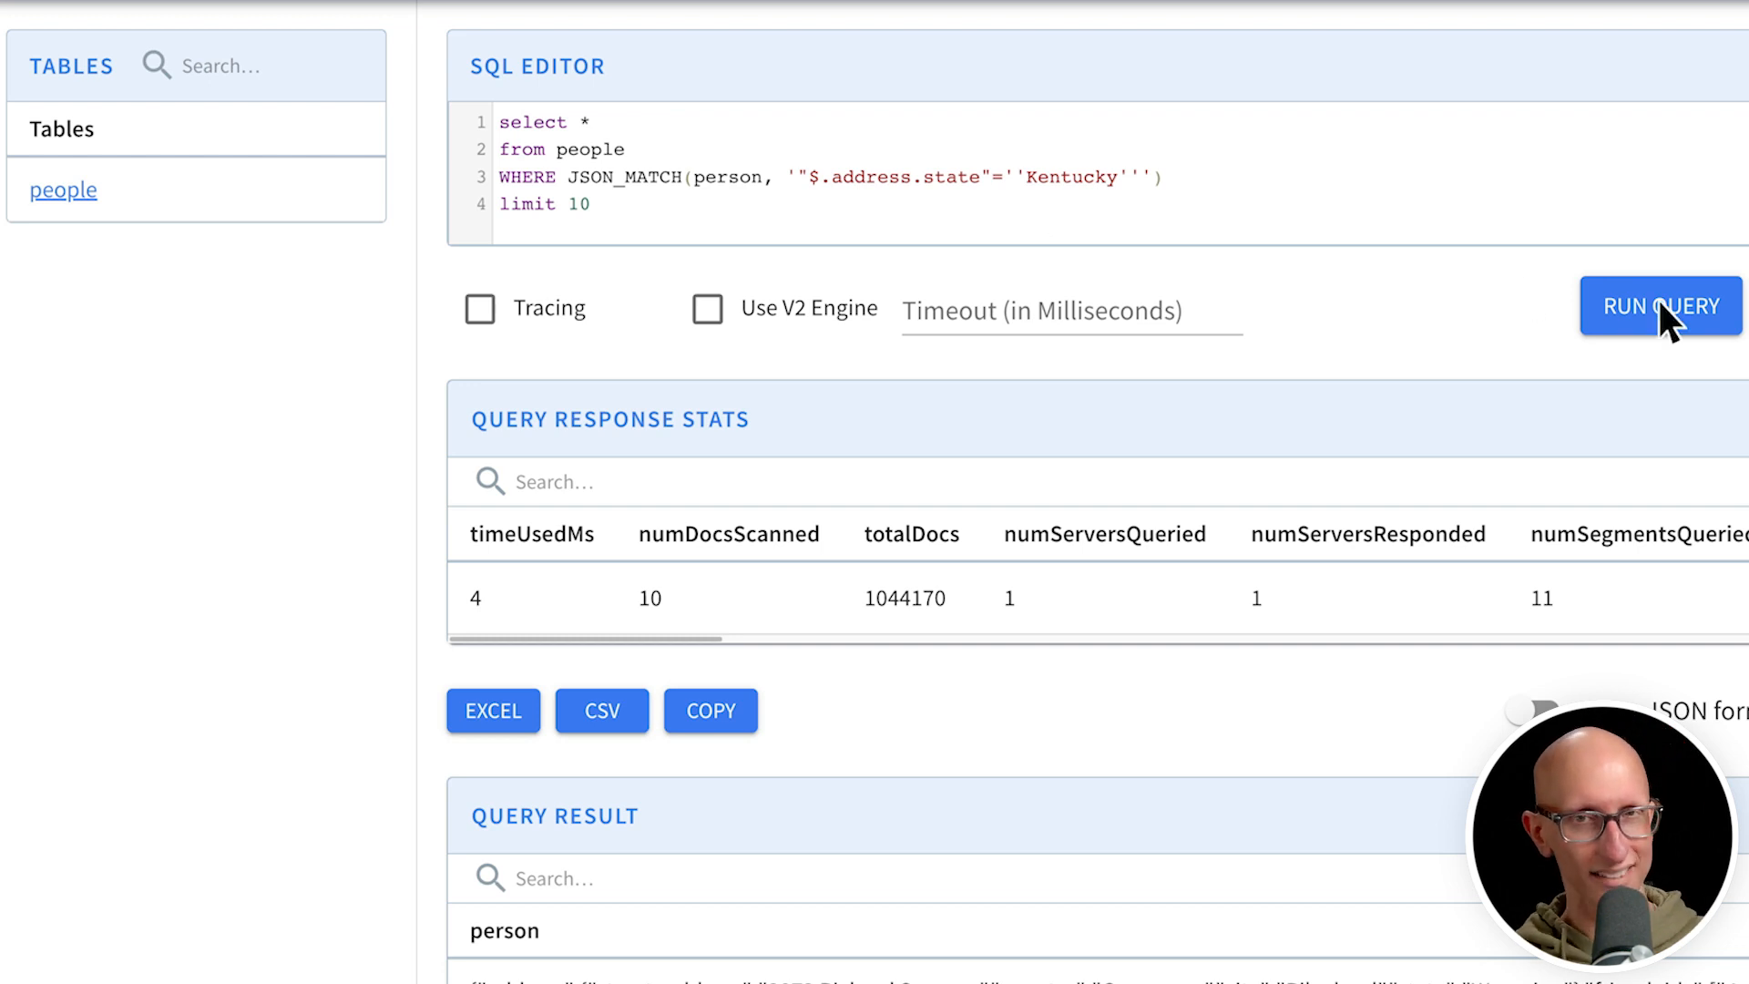
pyautogui.click(1651, 305)
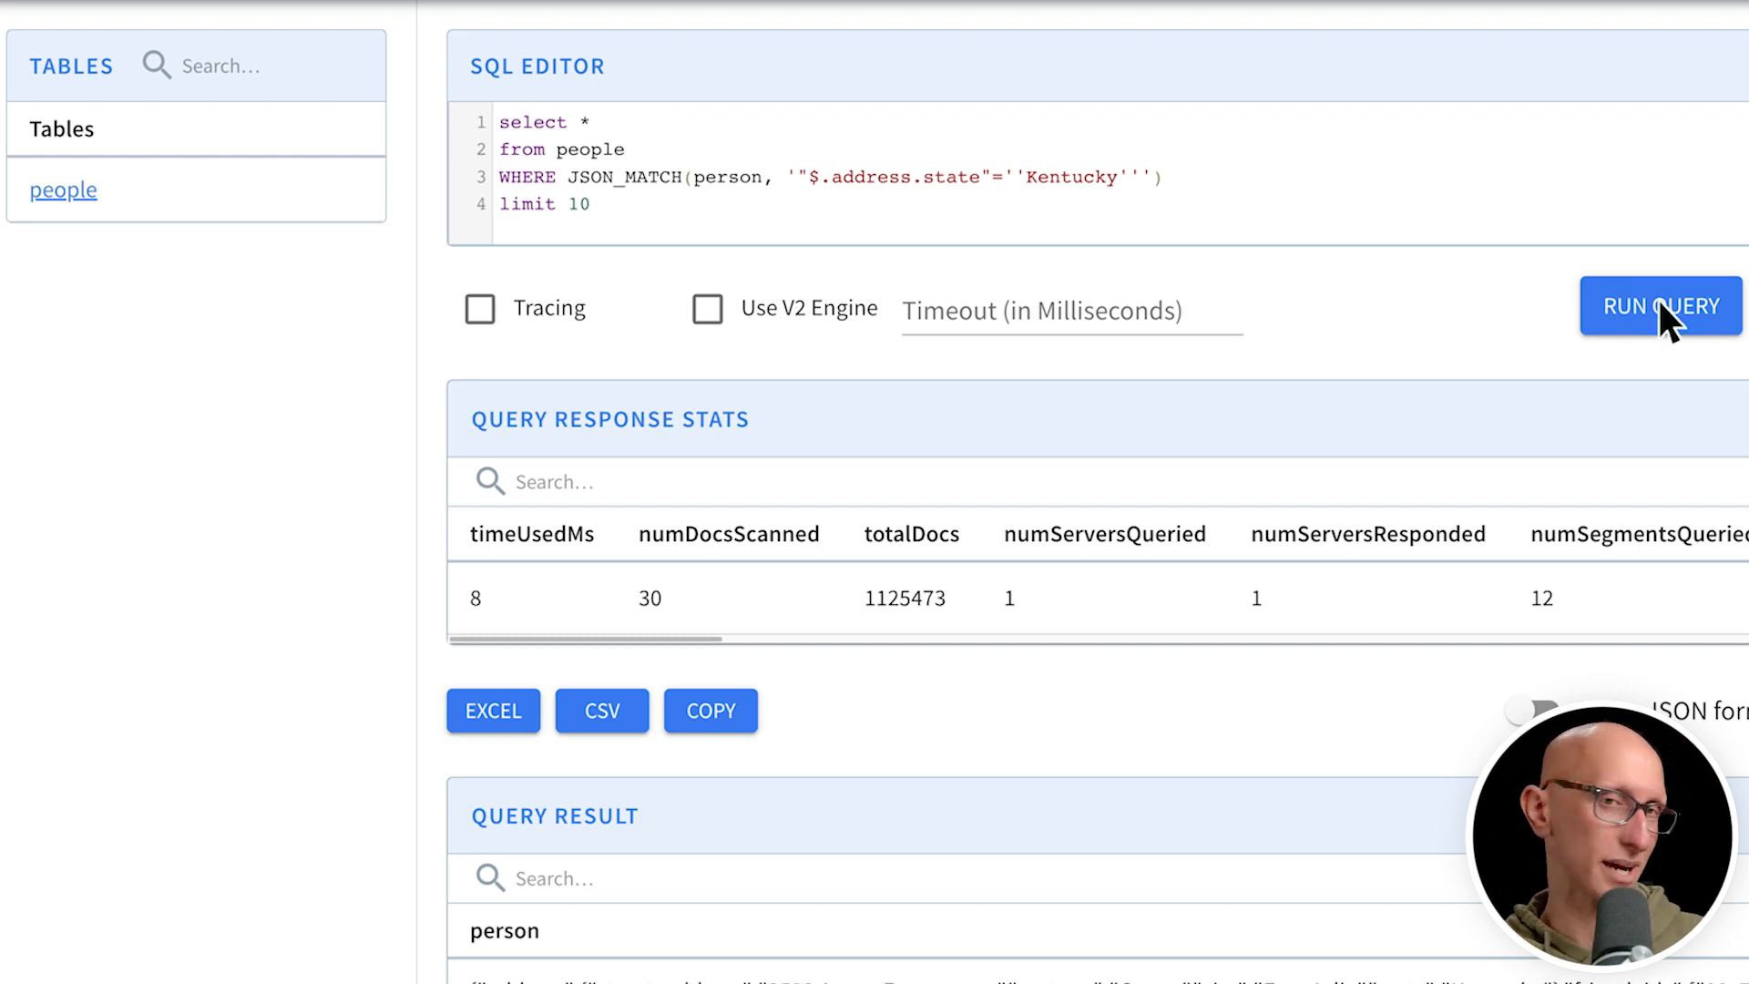
pyautogui.scroll(-3)
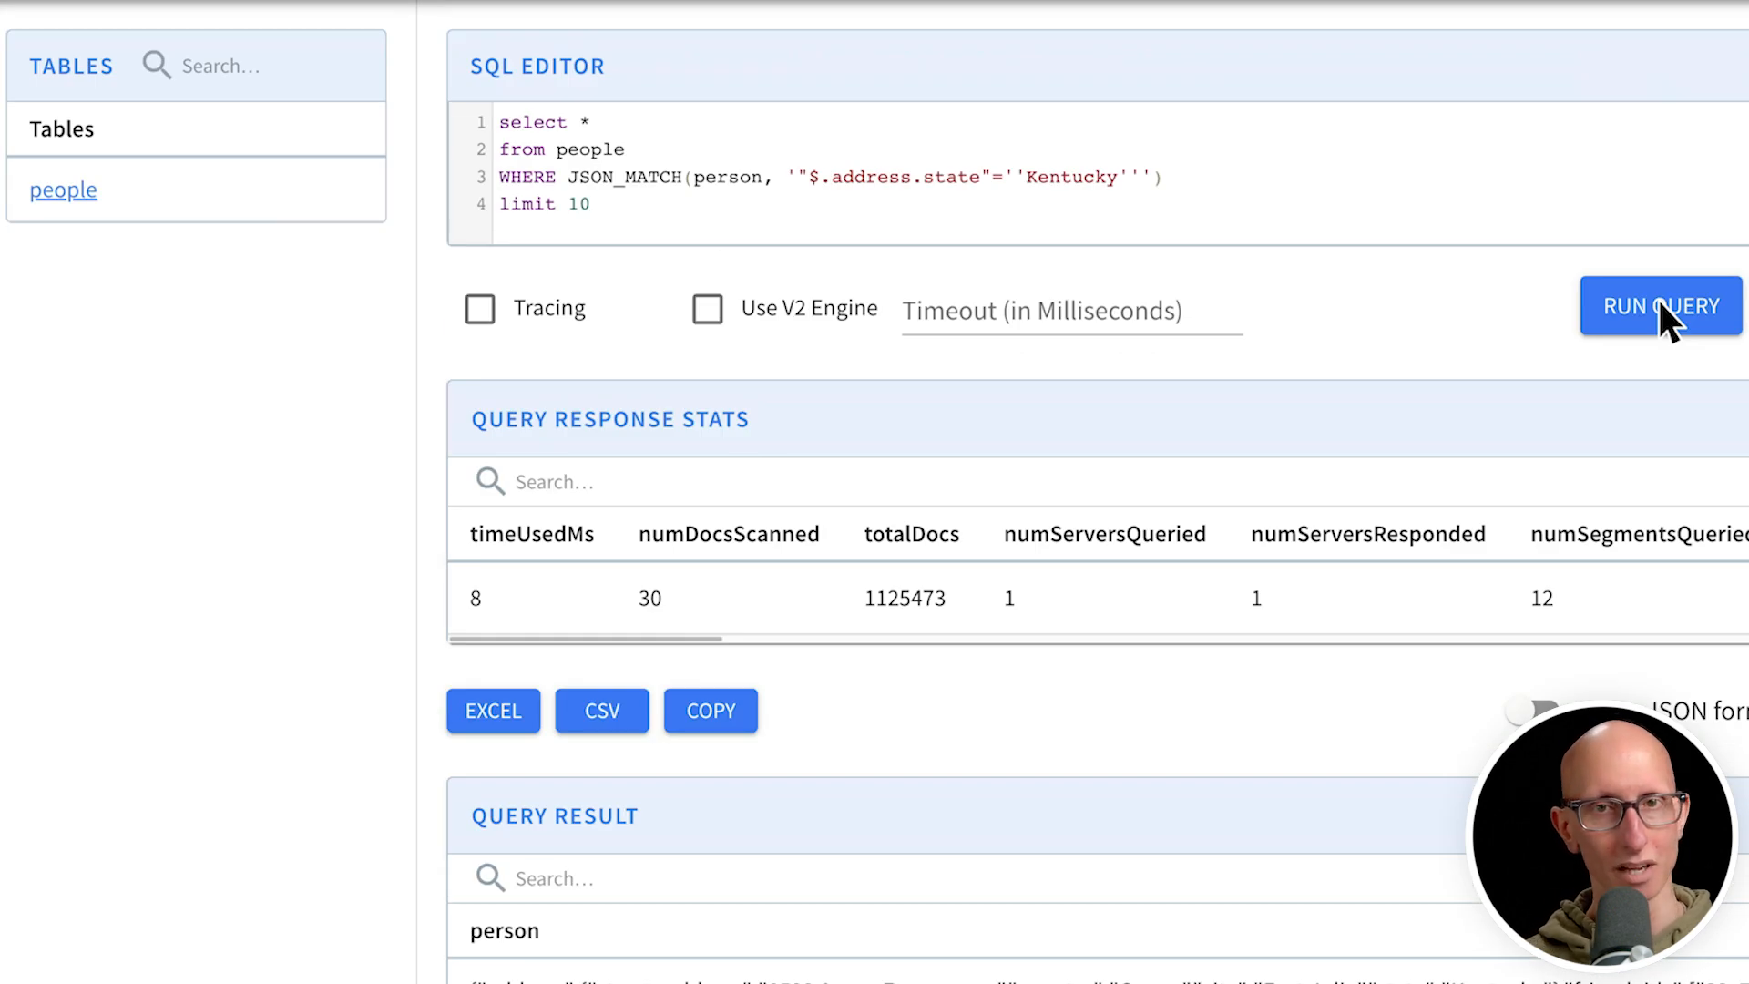
# Count people where JSON_MATCH $.address.state <> 'Illinois'.
pyautogui.write('select count(')
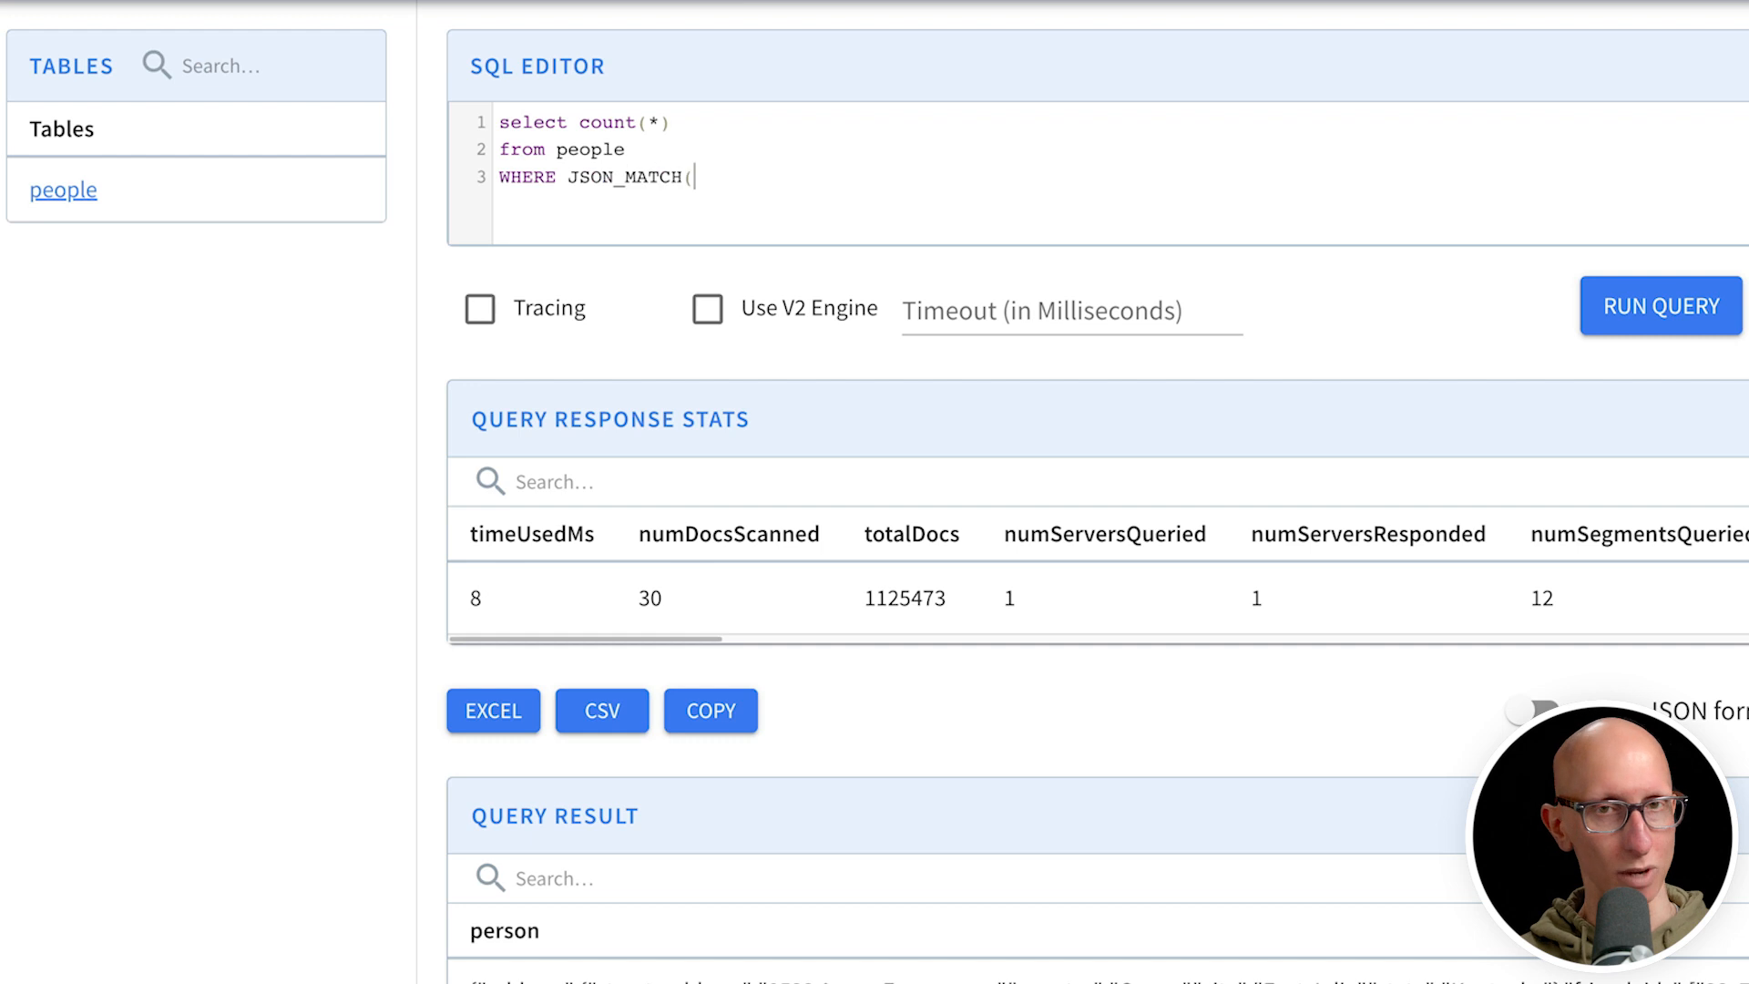
pyautogui.write('person, \'"$.address.state" <> \'\'Illinois\'\'\')')
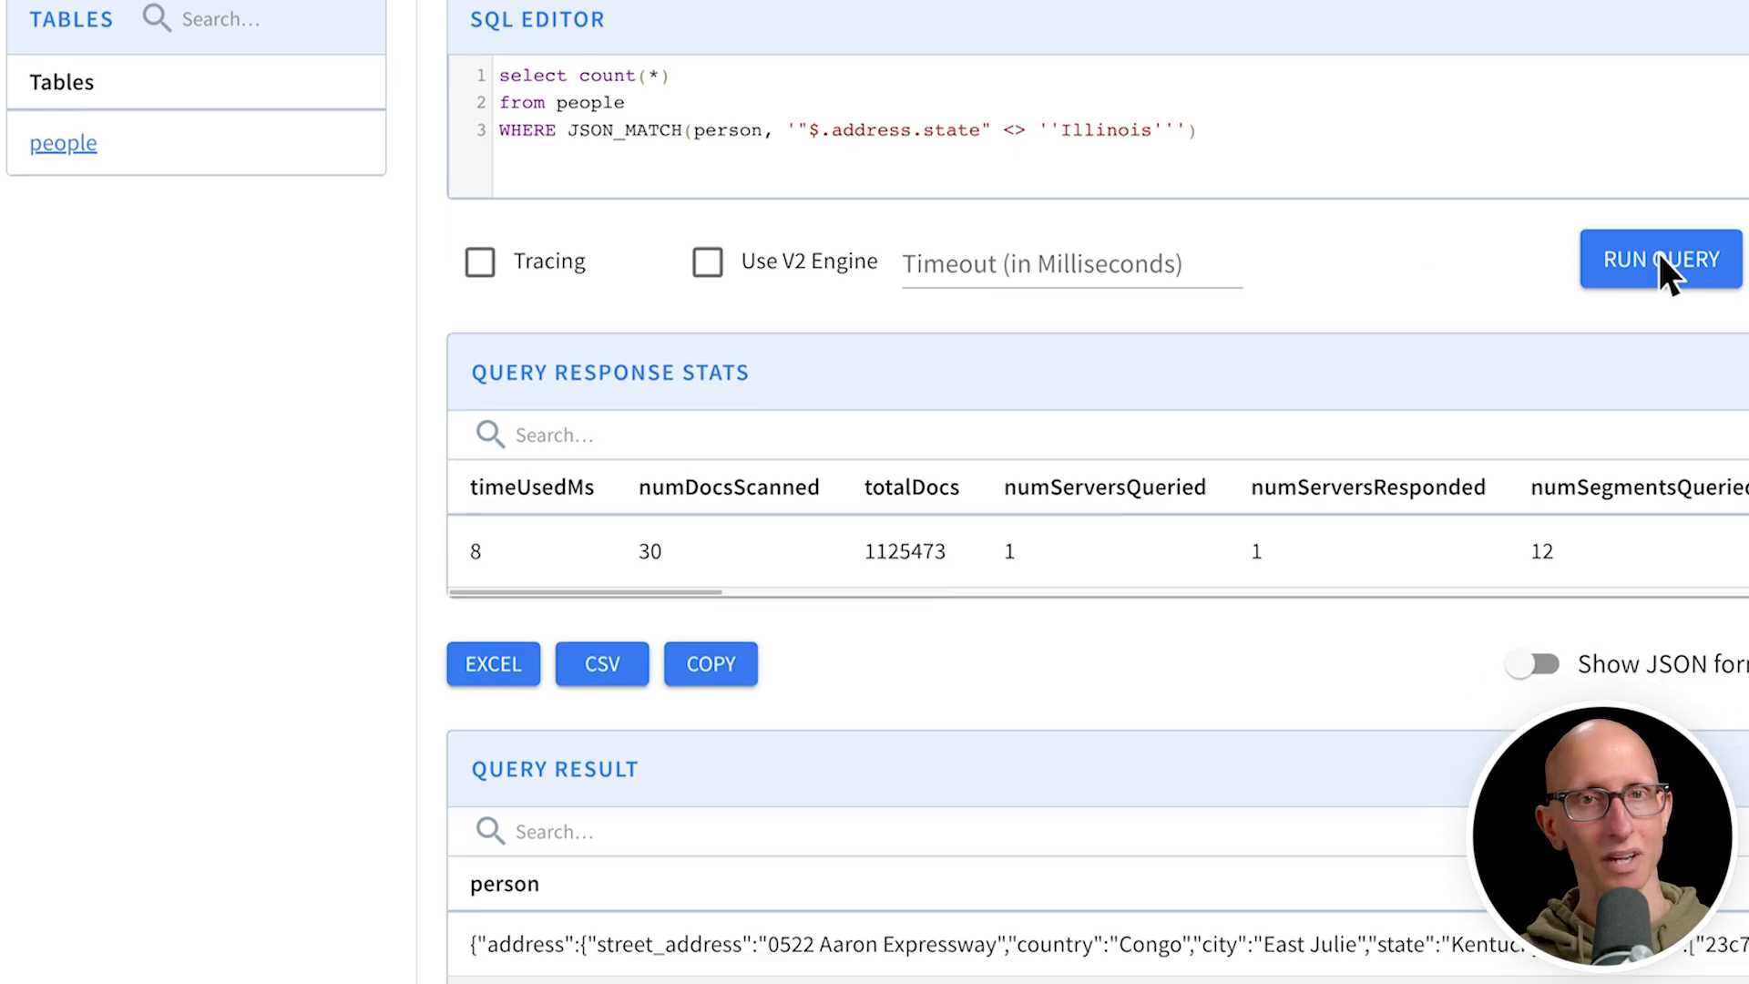
pyautogui.click(1651, 257)
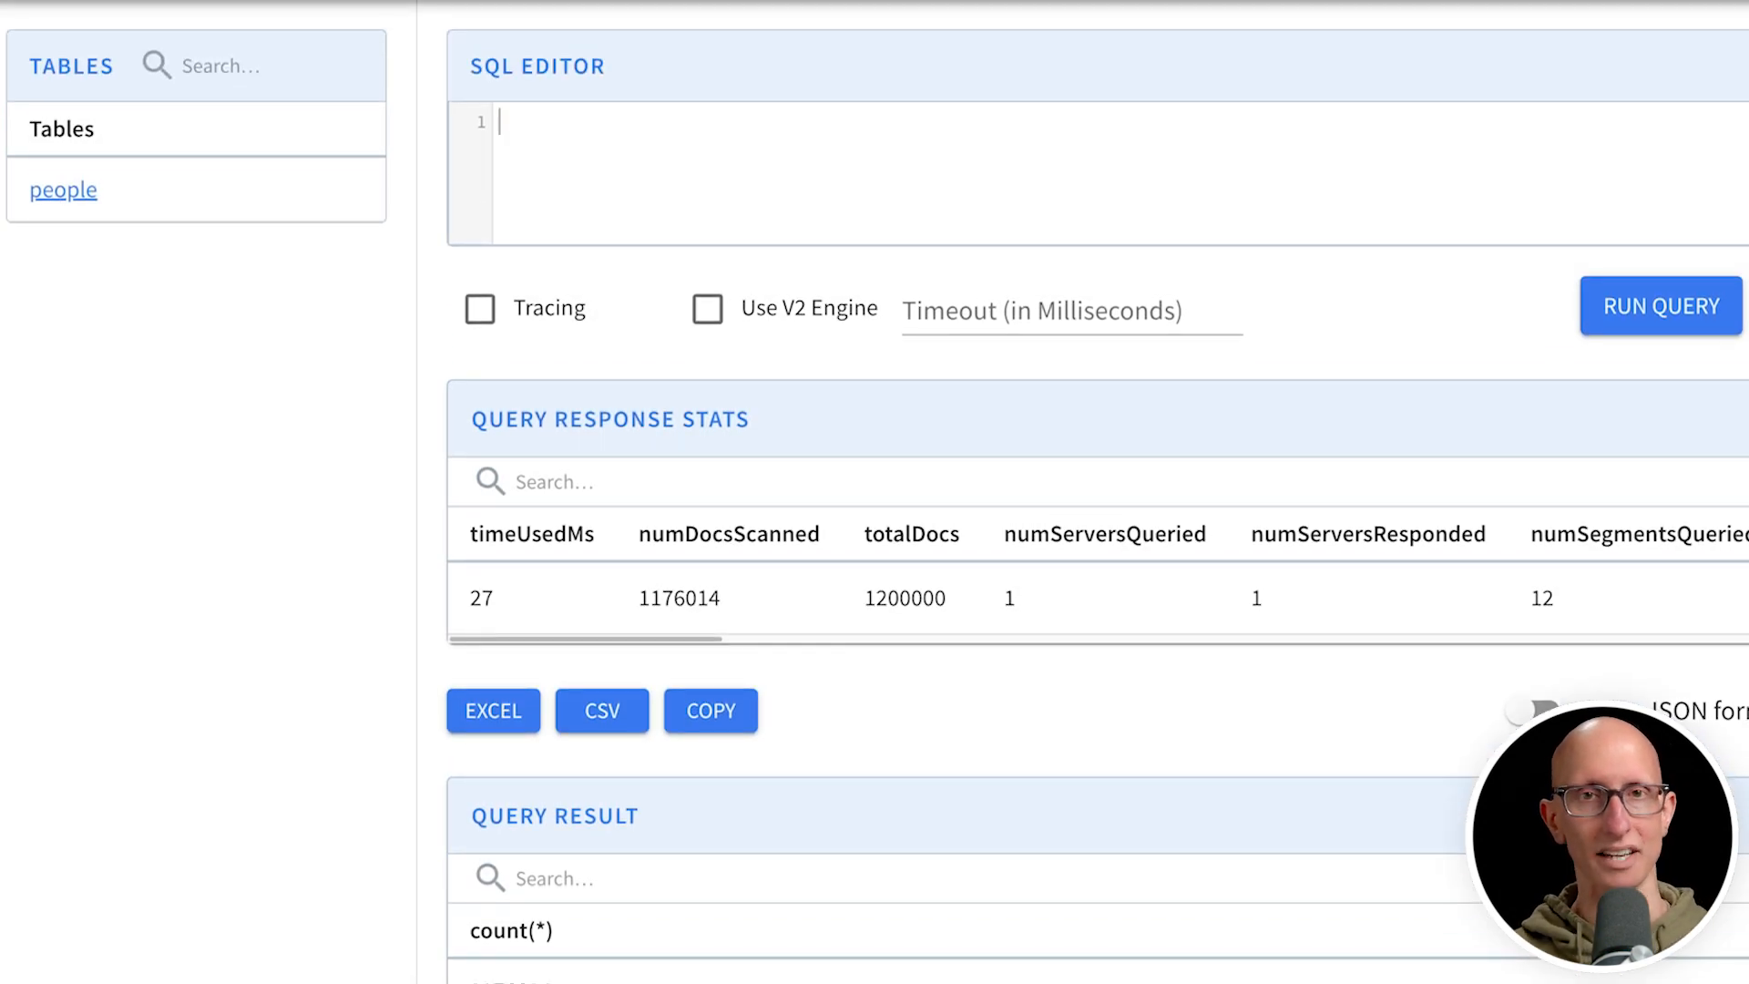
# Count people per json_extract_scalar state for Kentucky and Alabama, ordered by count DESC.
pyautogui.write('select json_extract_scalar(p')
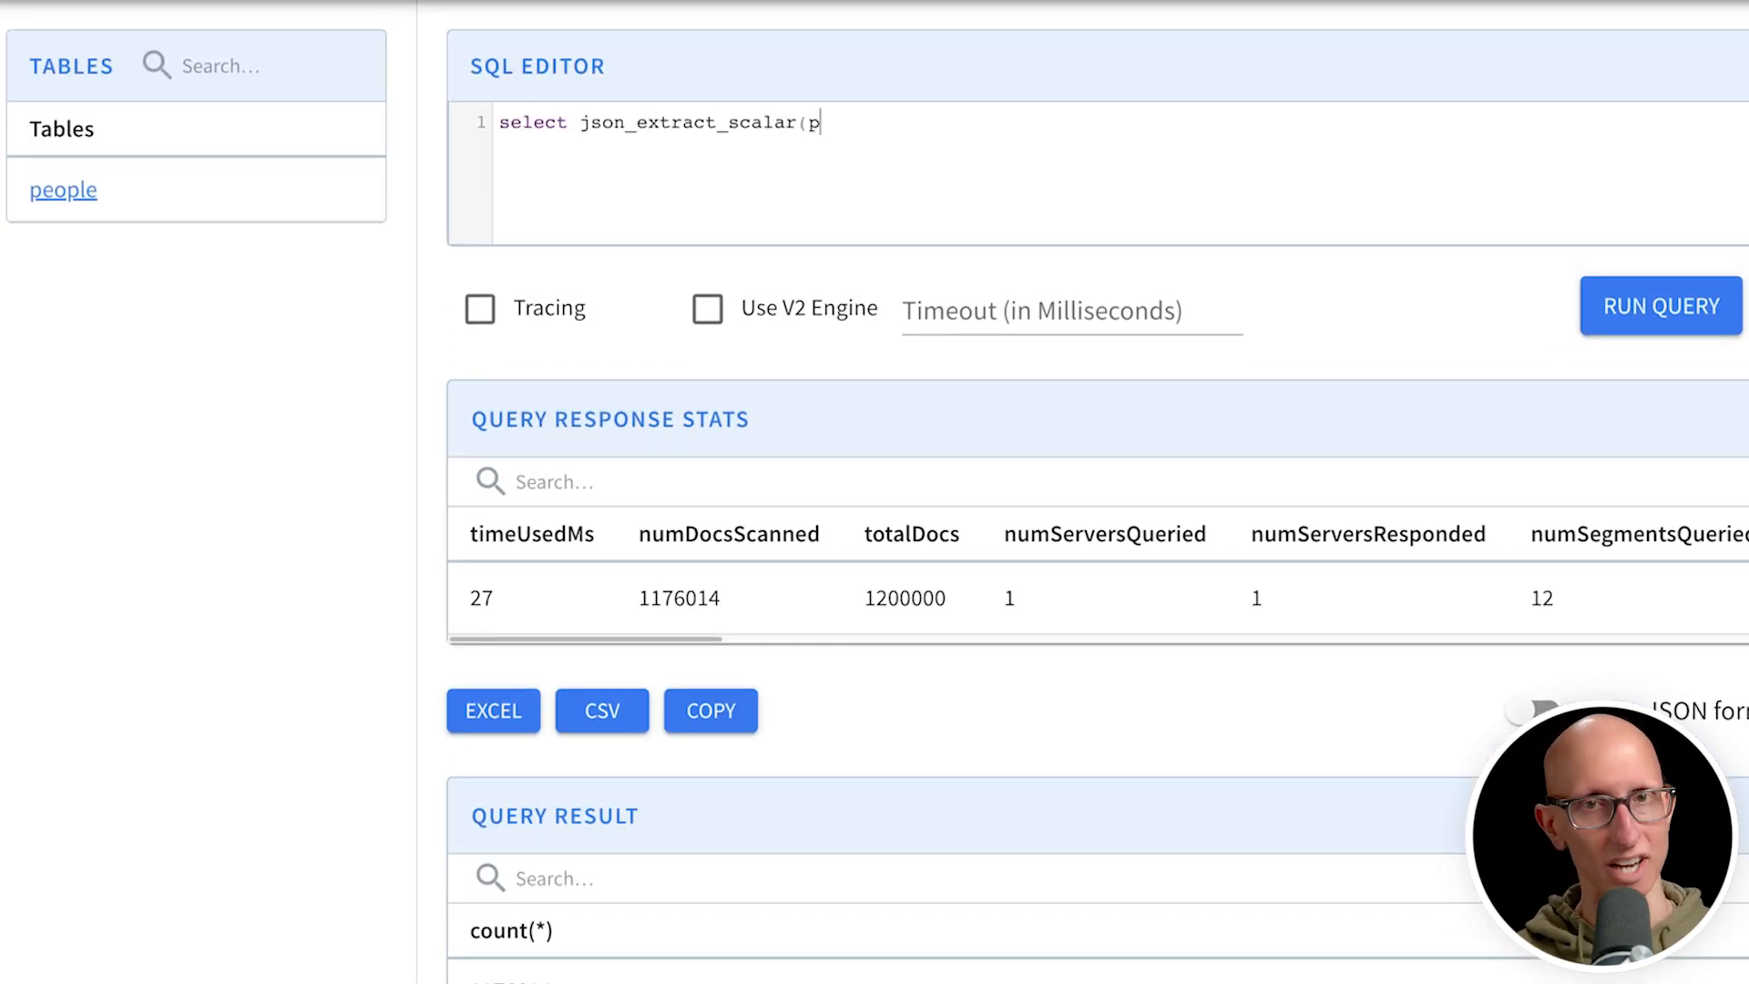
pyautogui.write("erson, '$.address.state', 'STRING') AS state, count(*")
pyautogui.write('from people')
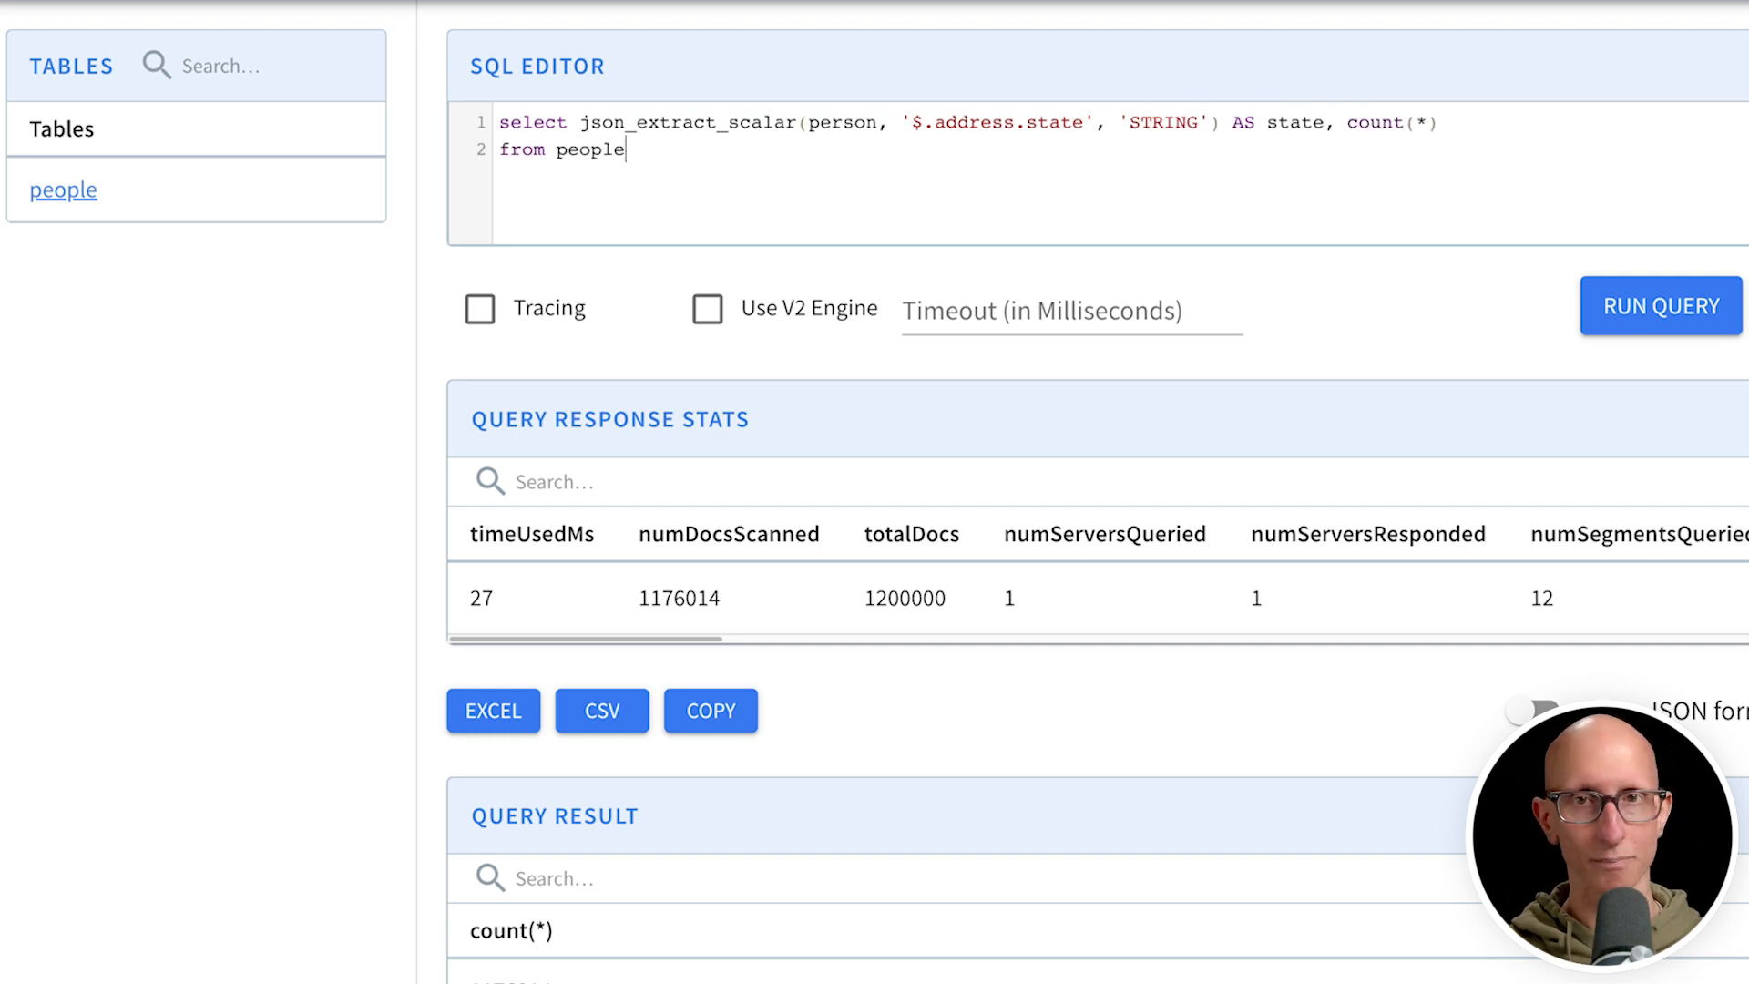
pyautogui.write('WHERE JSON_MATCH(person, \'"$.address.state" IN (\'\'Kentucky\'\', \'\'Alabama\'\'')
pyautogui.write('ORDER')
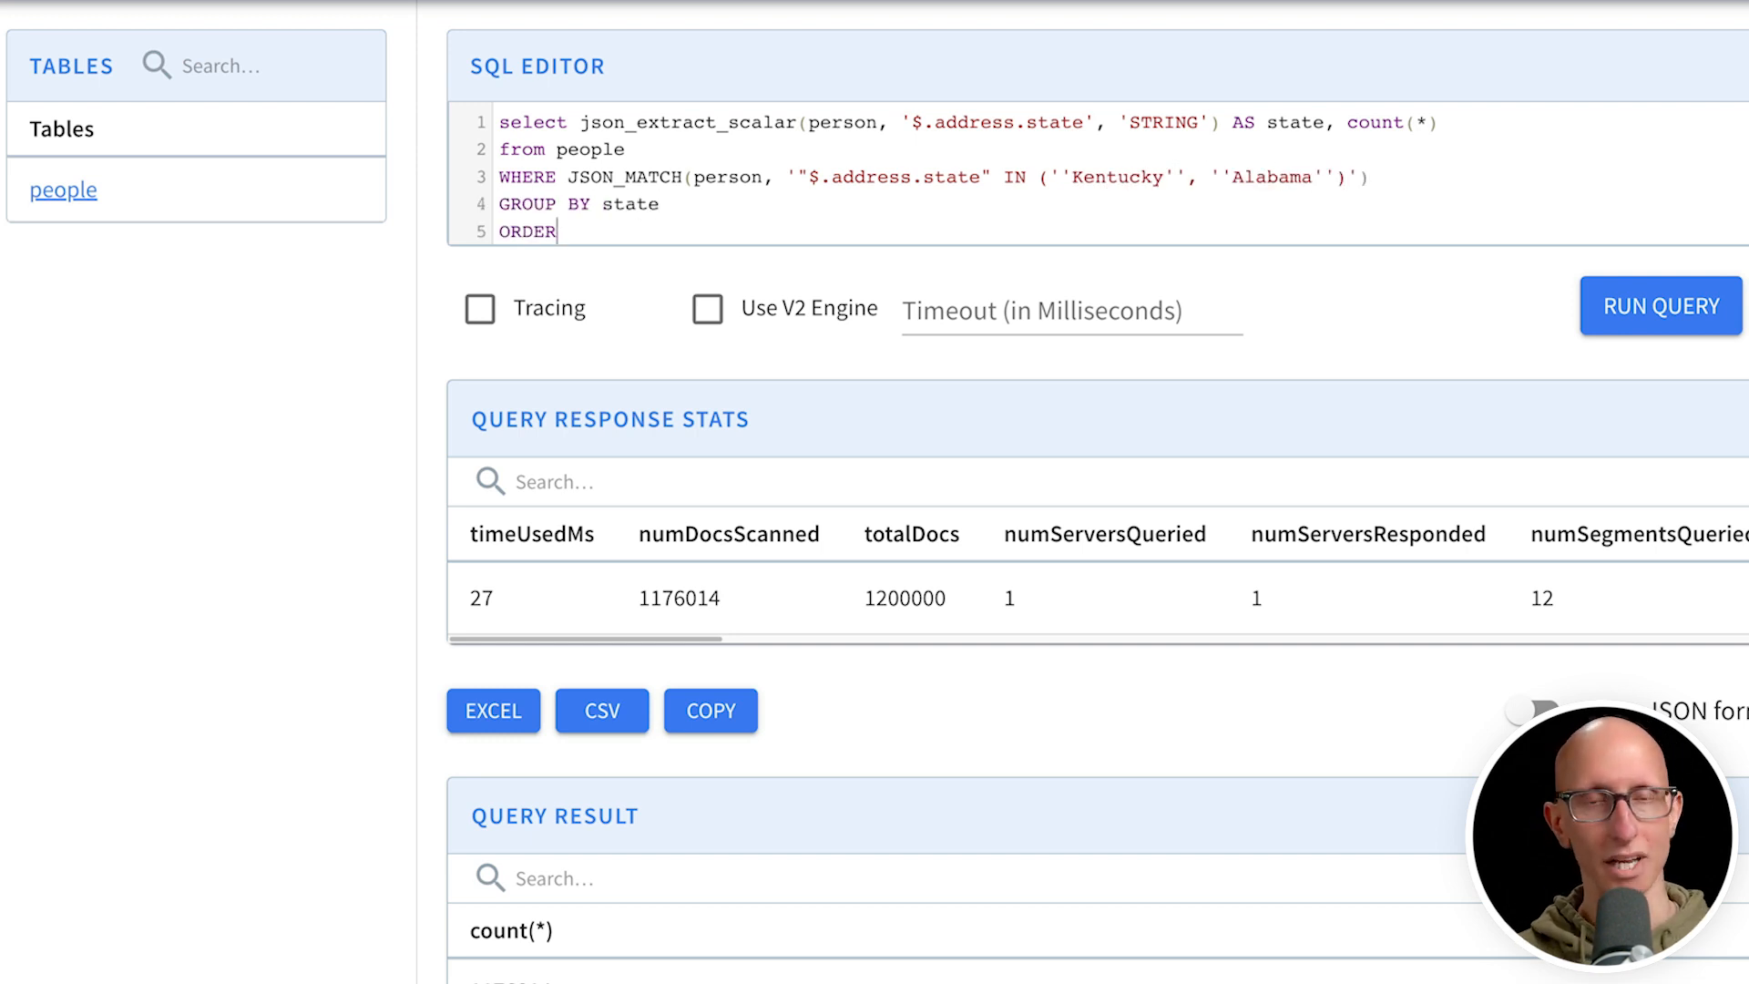
pyautogui.write('BY count(*) DESC')
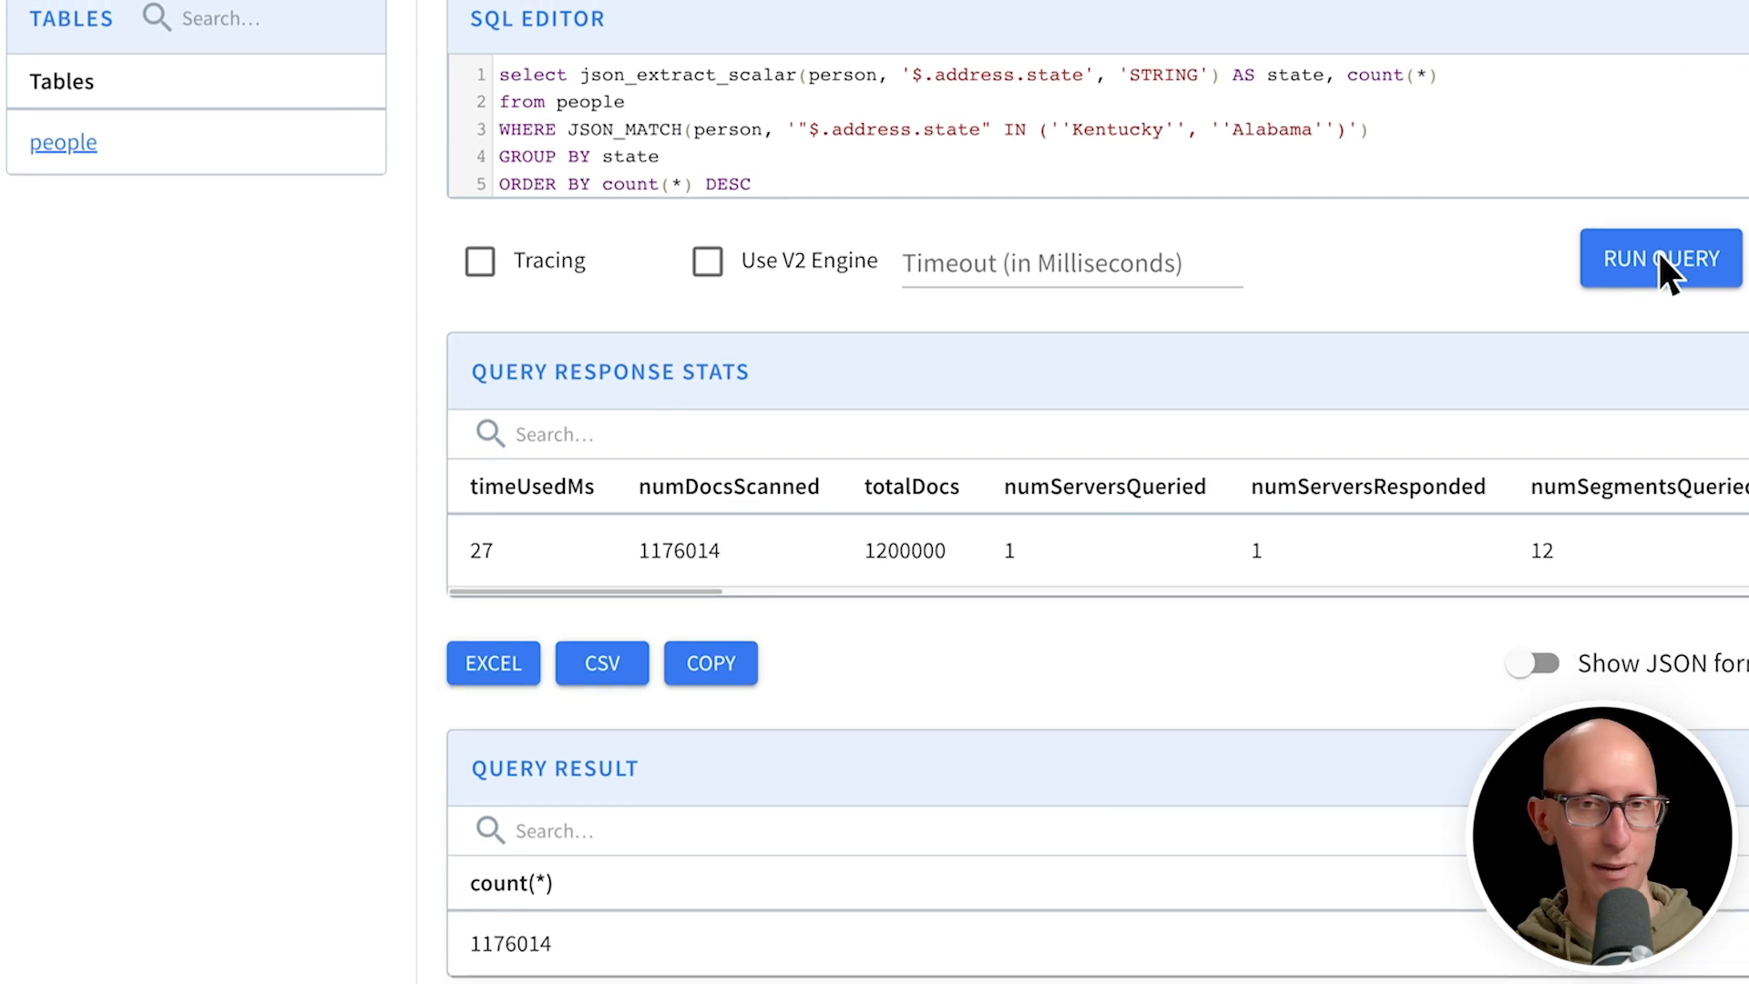
pyautogui.click(1654, 258)
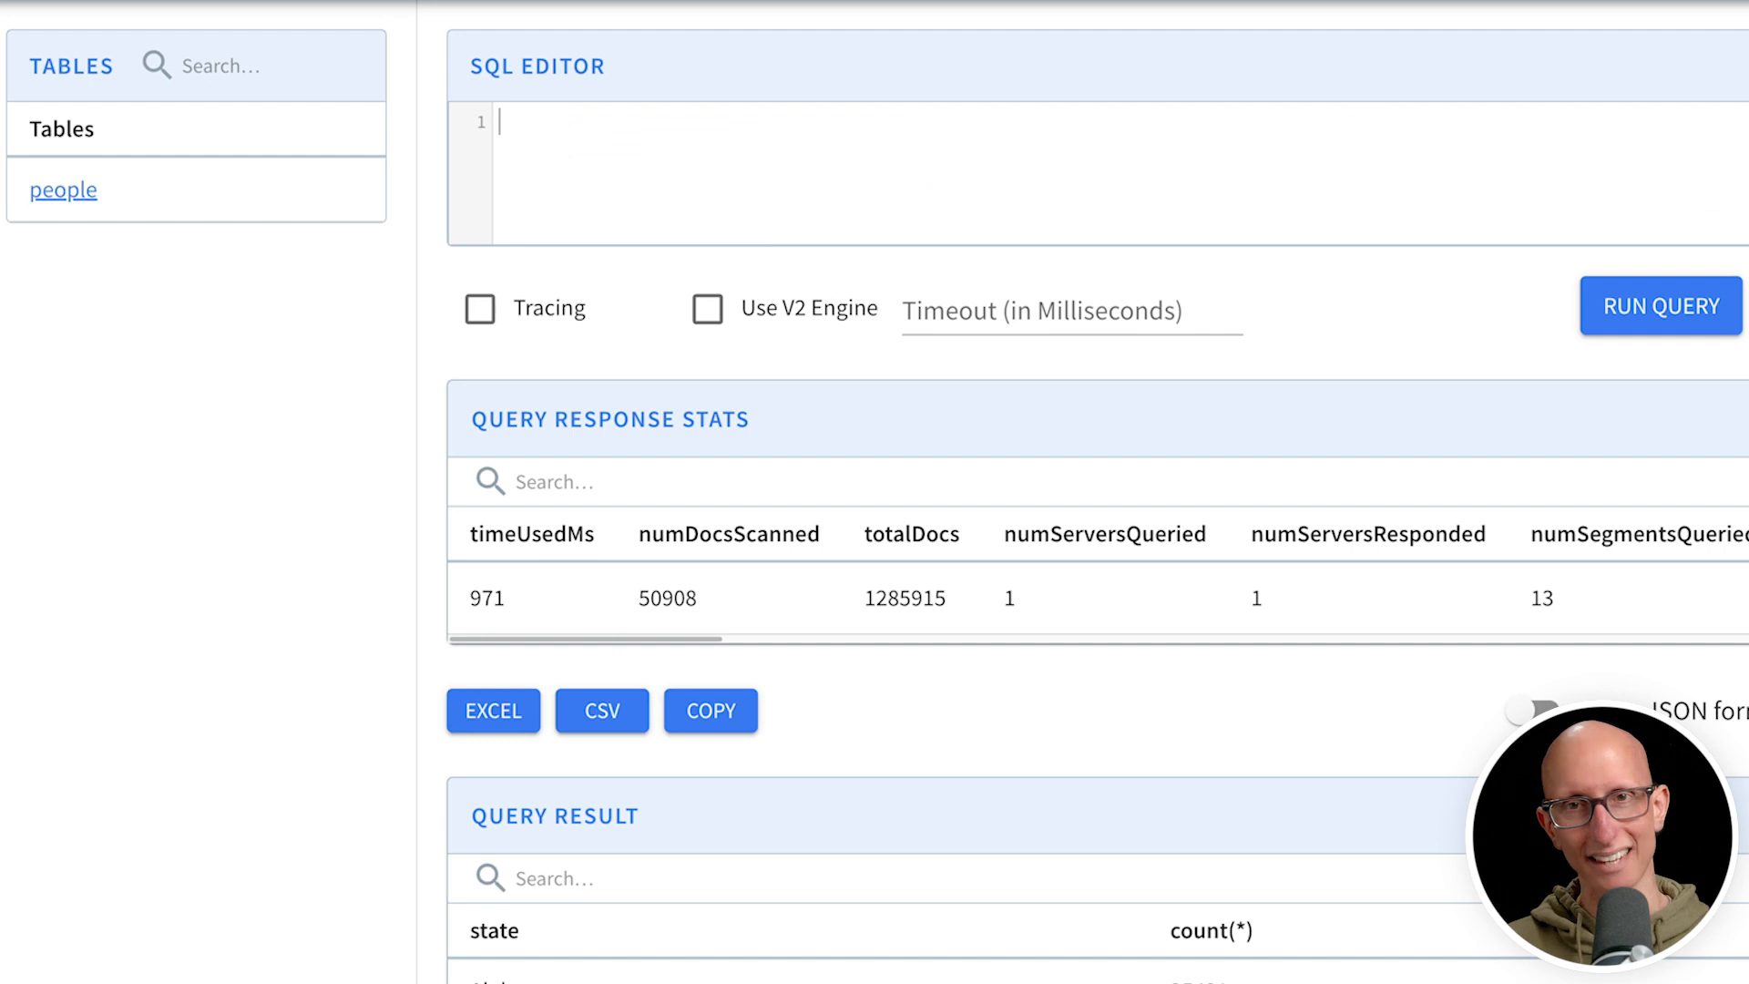
# Count people grouped by extracted state for all states, largest first, and view results.
pyautogui.write("select json_extract_scalar(person, '$.address.state', 'STRING') AS sta")
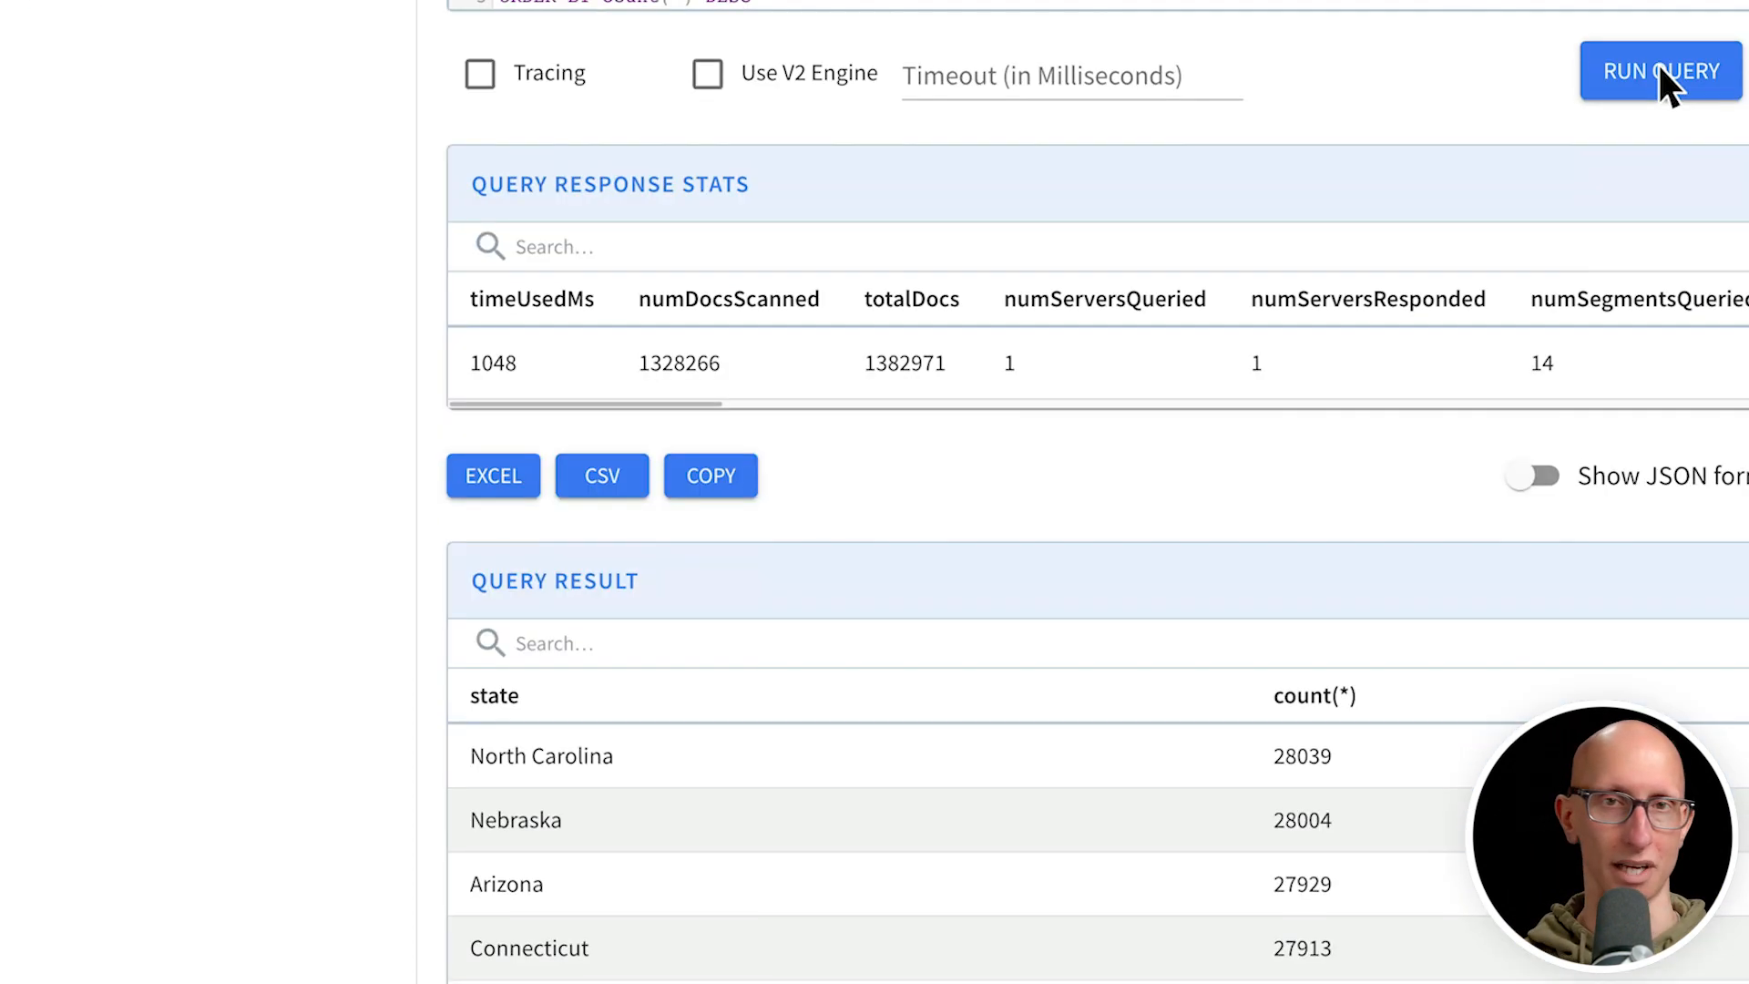
pyautogui.scroll(-3)
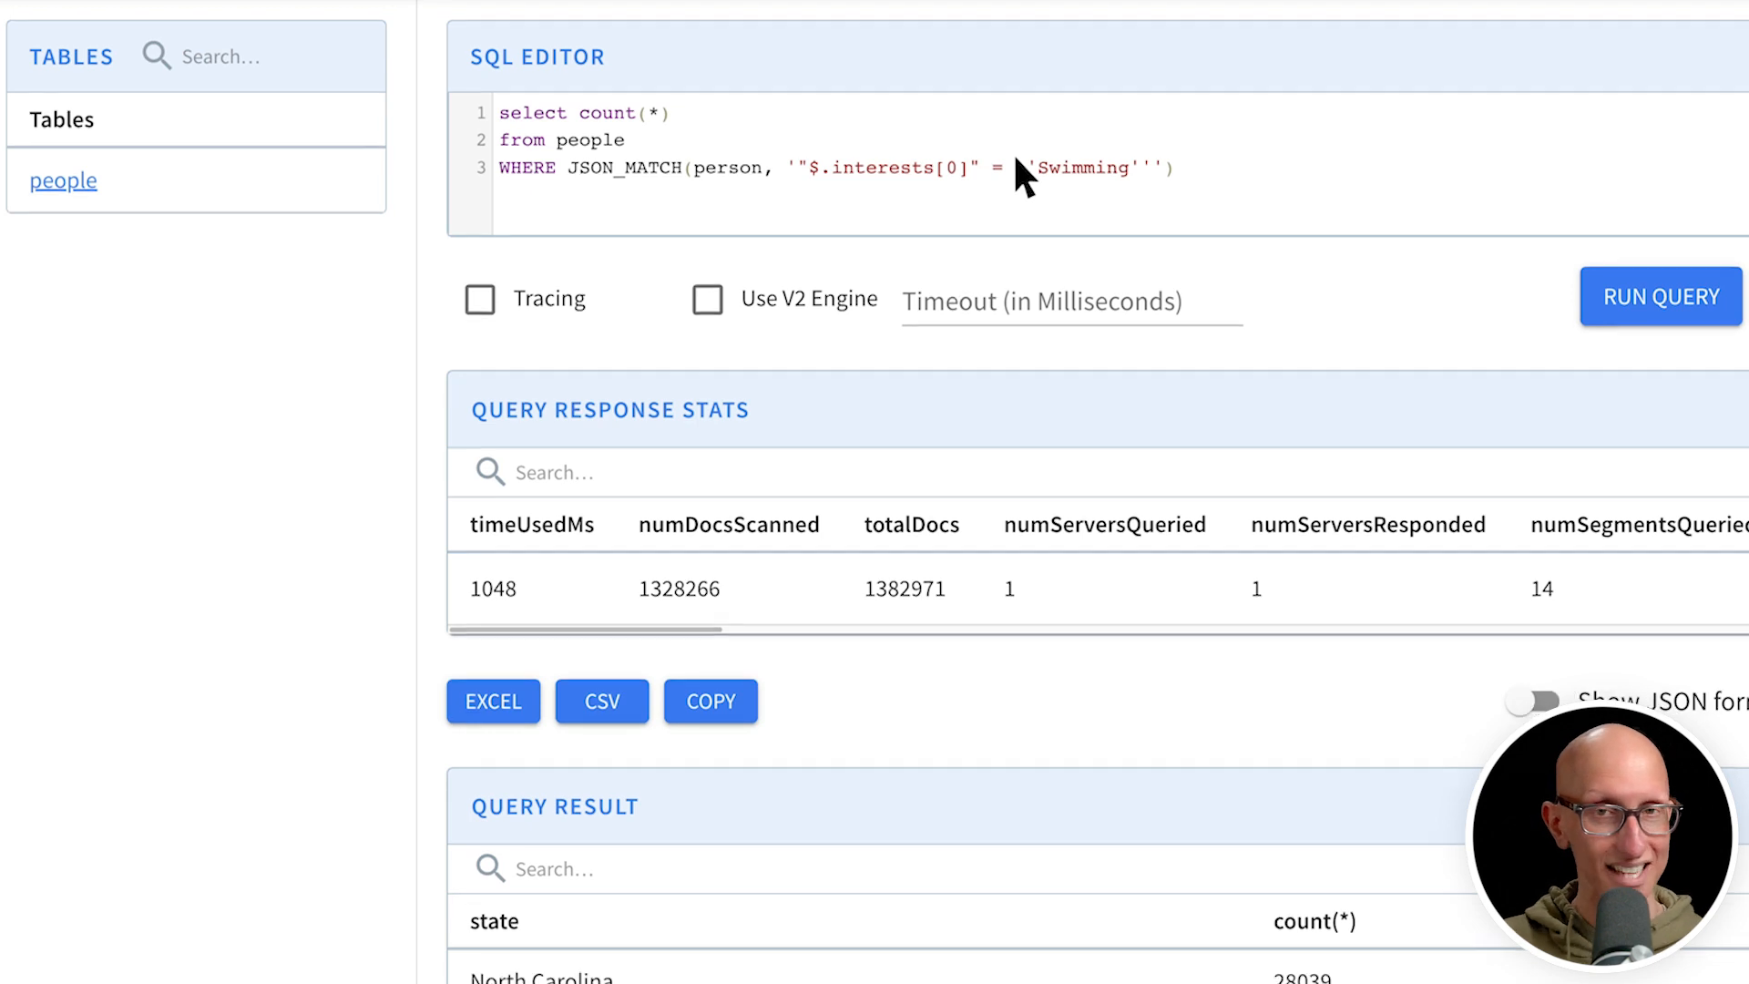
# Count people with JSON_MATCH $.interests[0] = 'Swimming', returning 59834.
pyautogui.click(1655, 296)
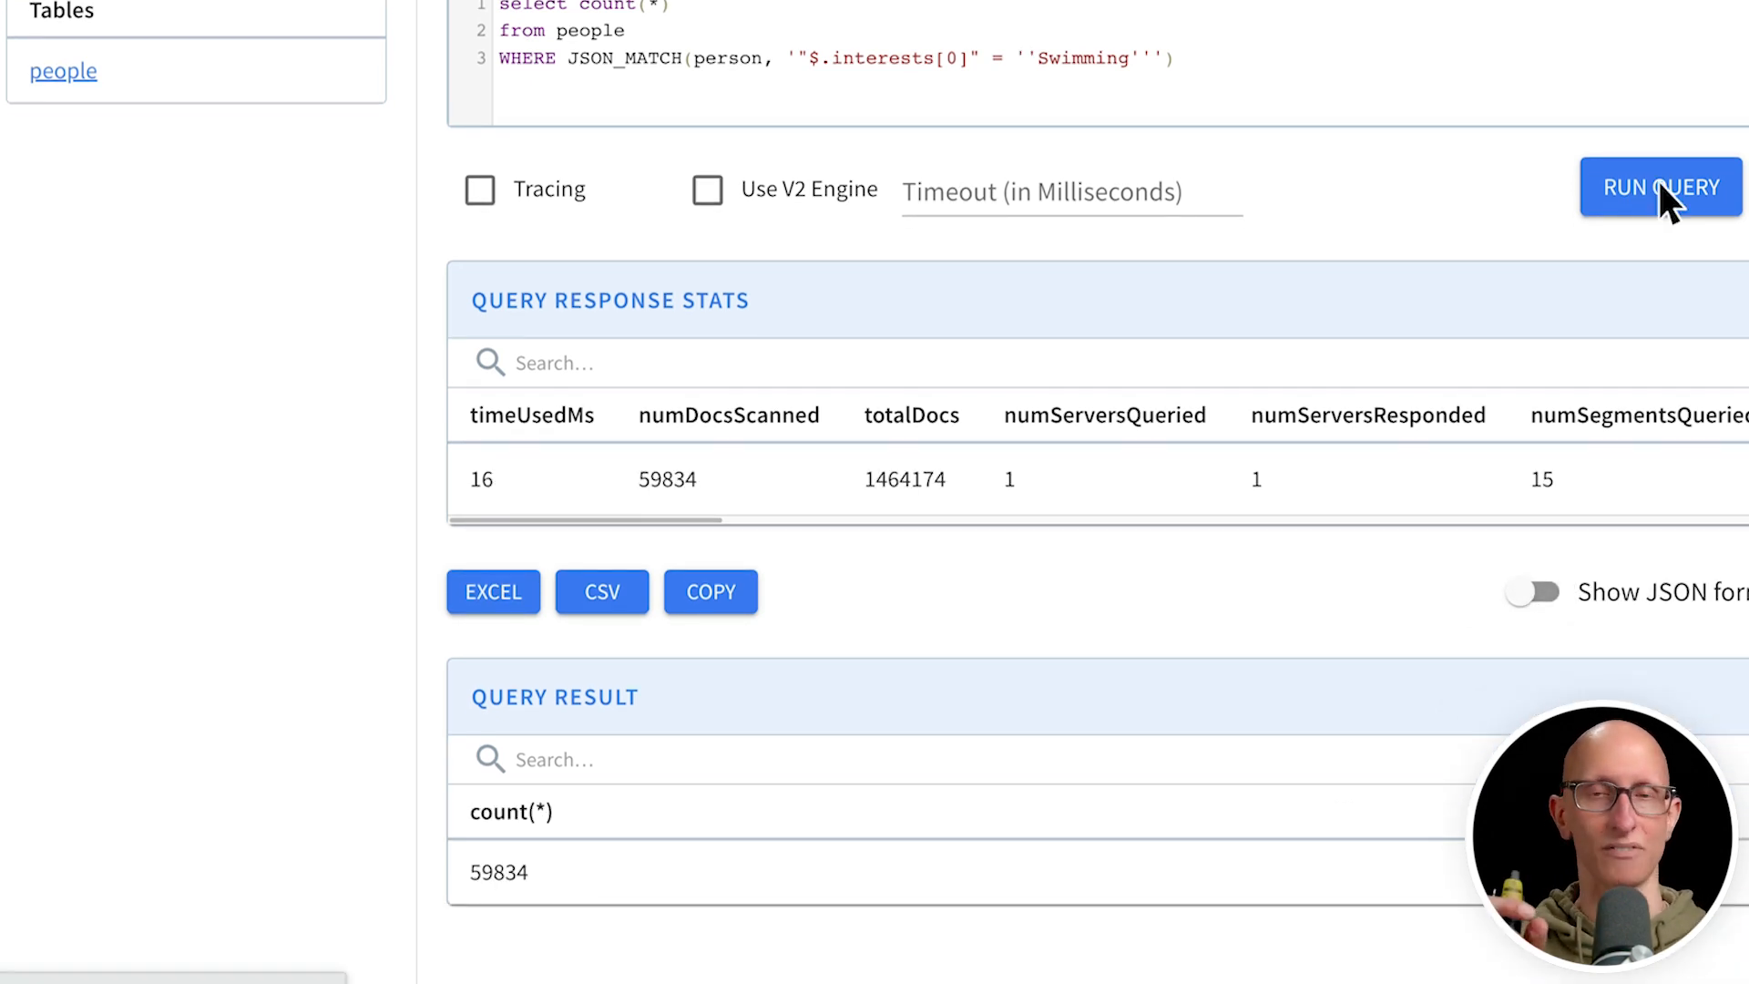